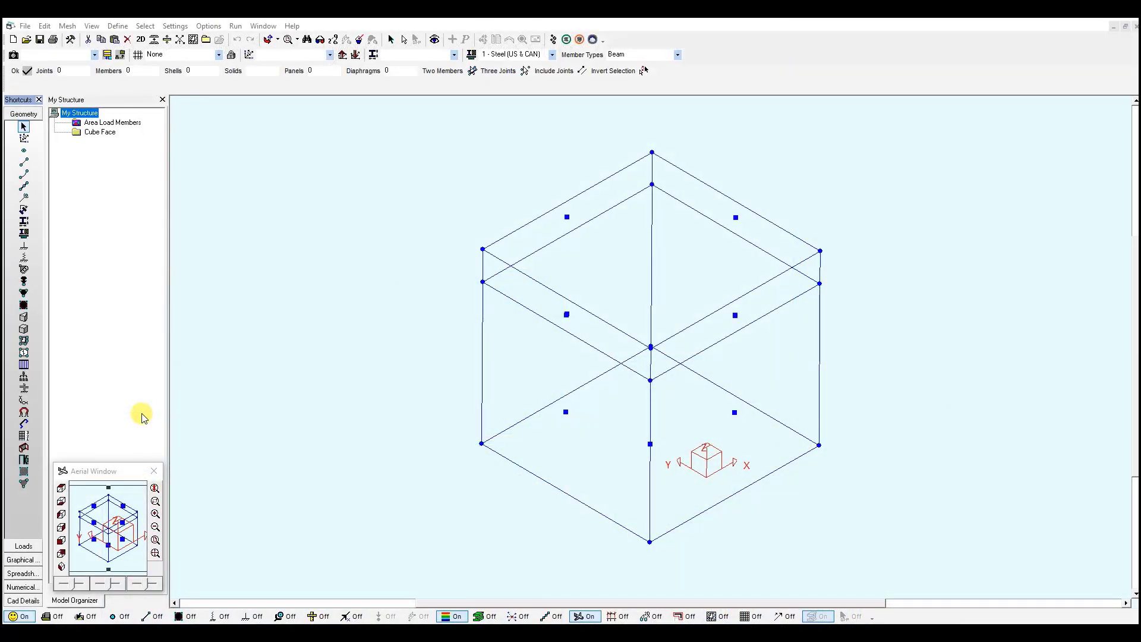
mouse_move(330, 376)
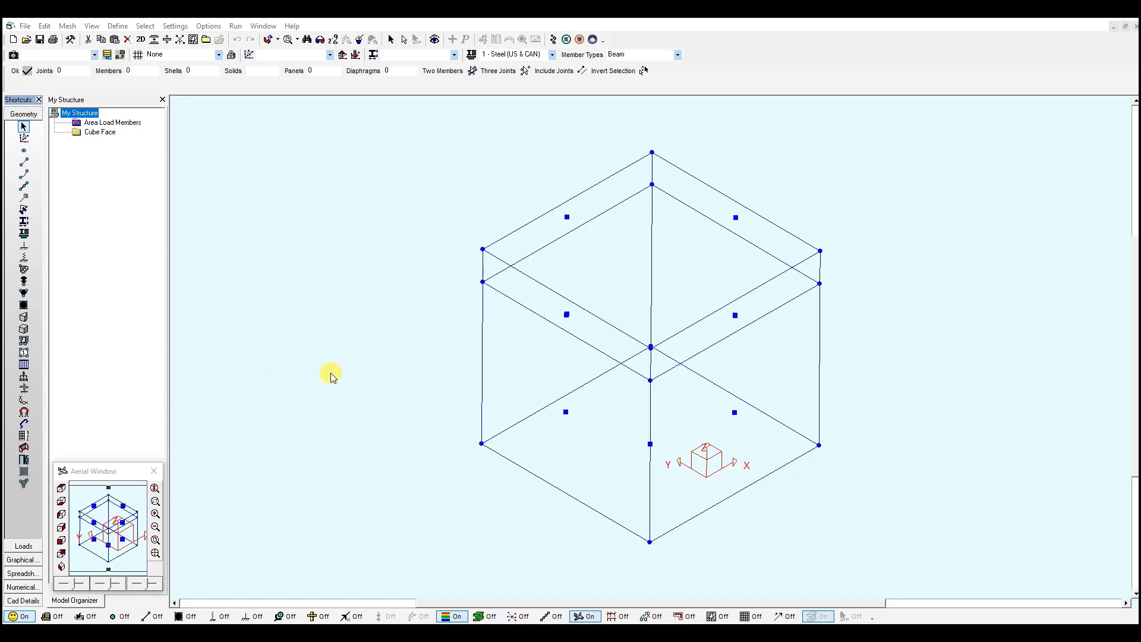
mouse_move(609, 599)
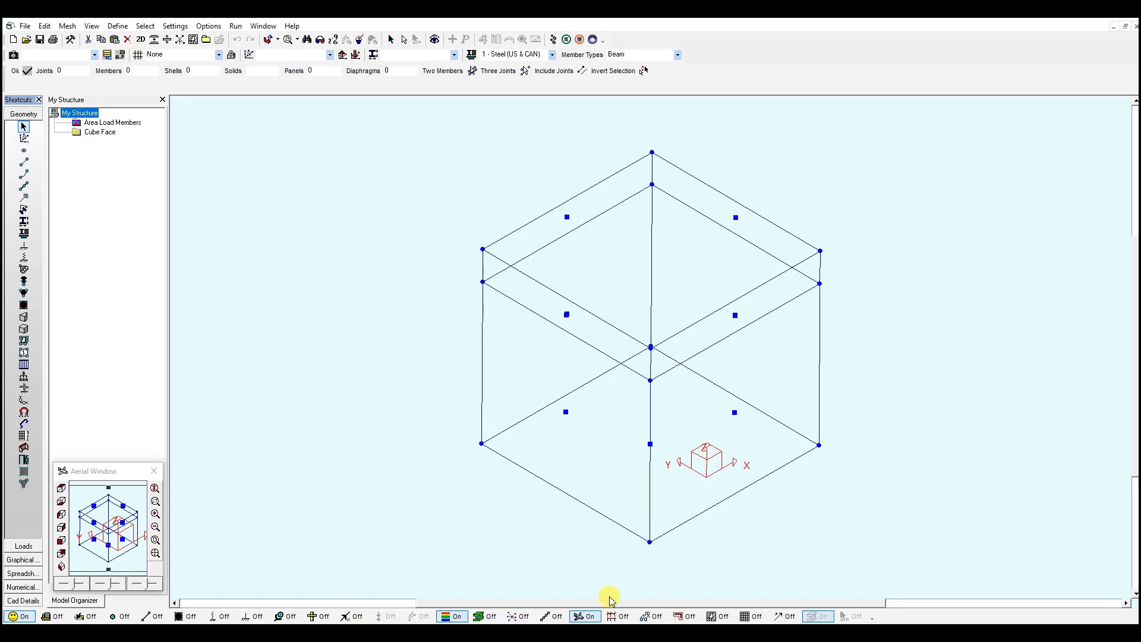
- Activate load case 2 Hydrostatic Load and isolate the Cube Face panel in the Loads workspace
click(617, 617)
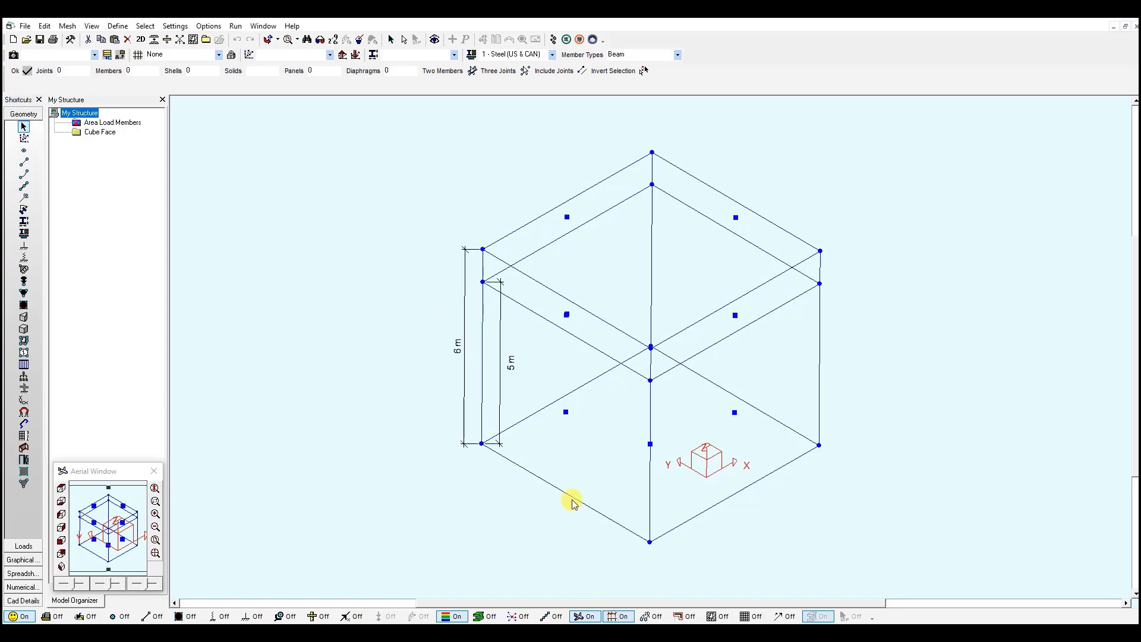
mouse_move(470, 372)
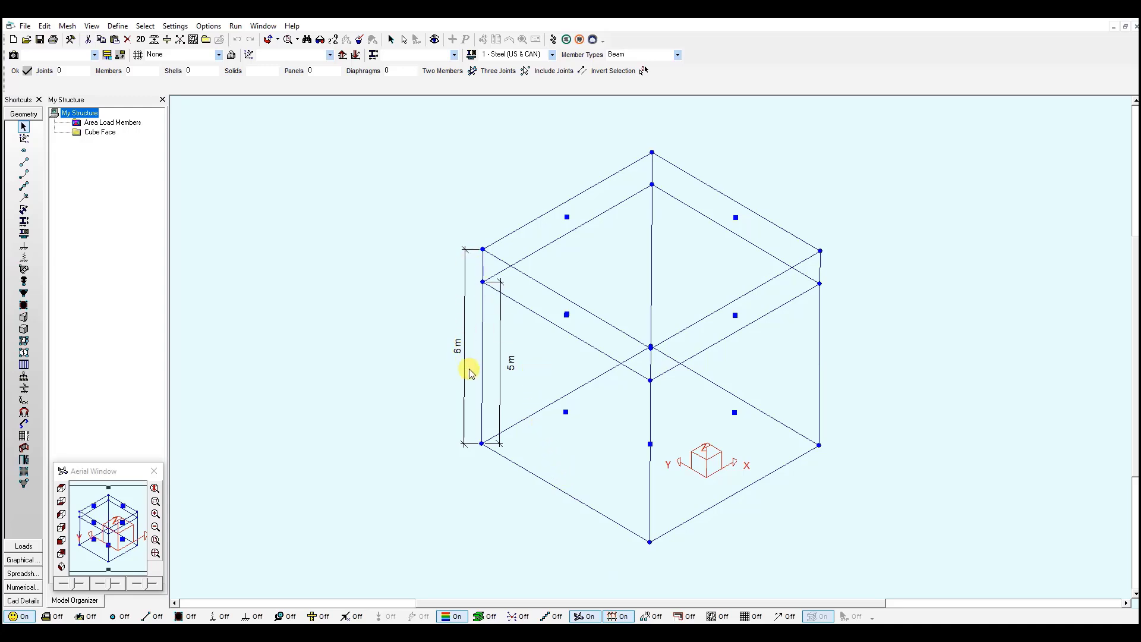
mouse_move(469, 378)
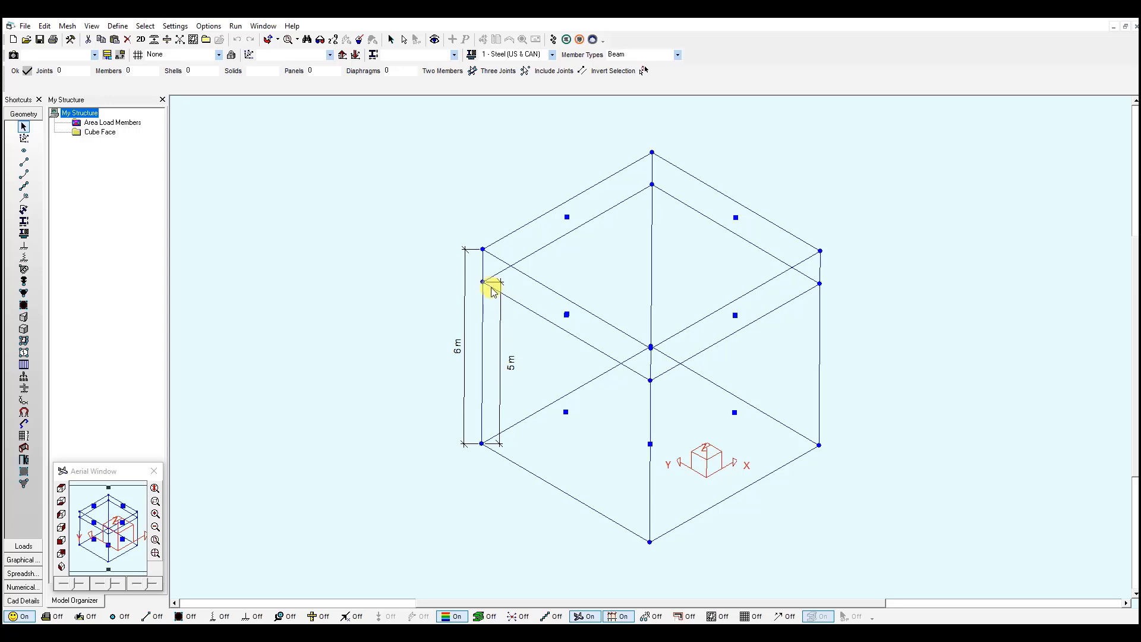
mouse_move(530, 373)
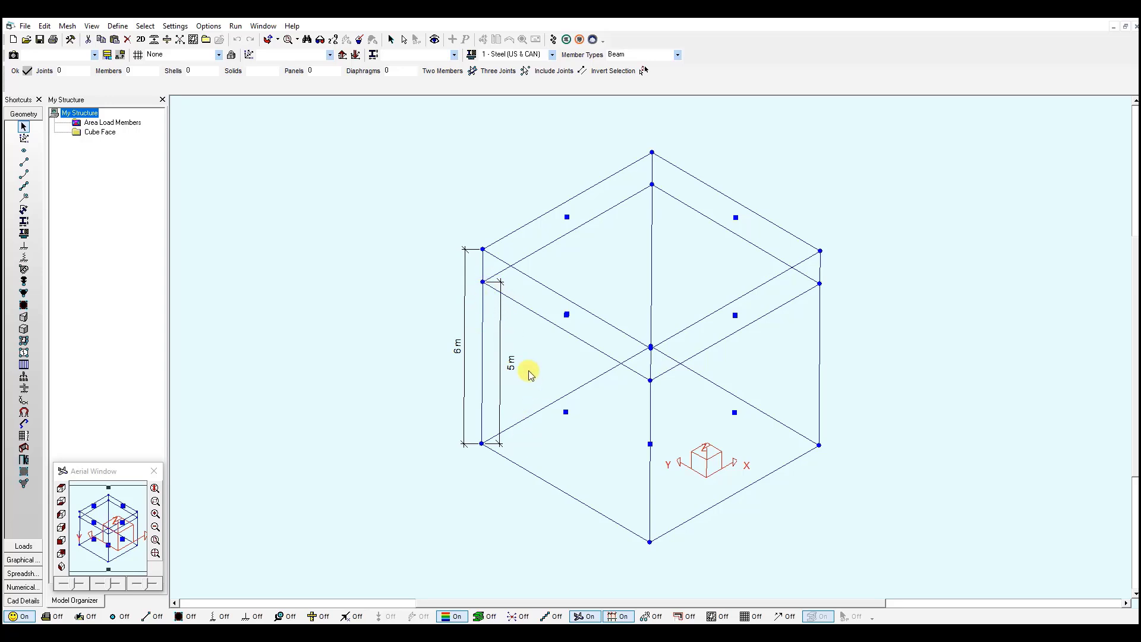
mouse_move(531, 381)
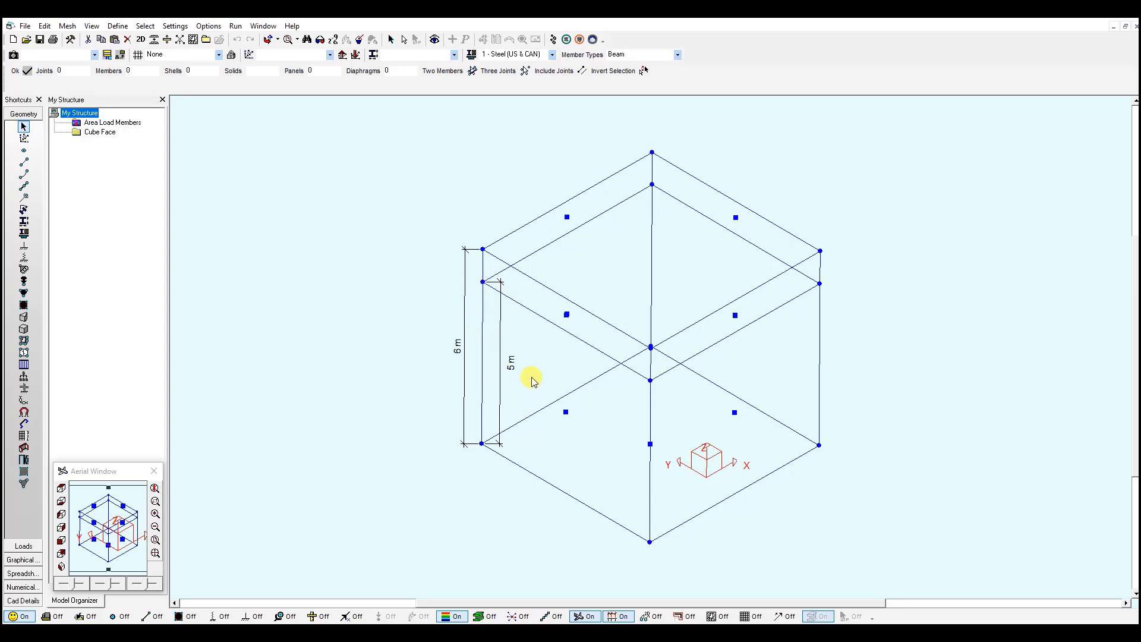
mouse_move(628, 597)
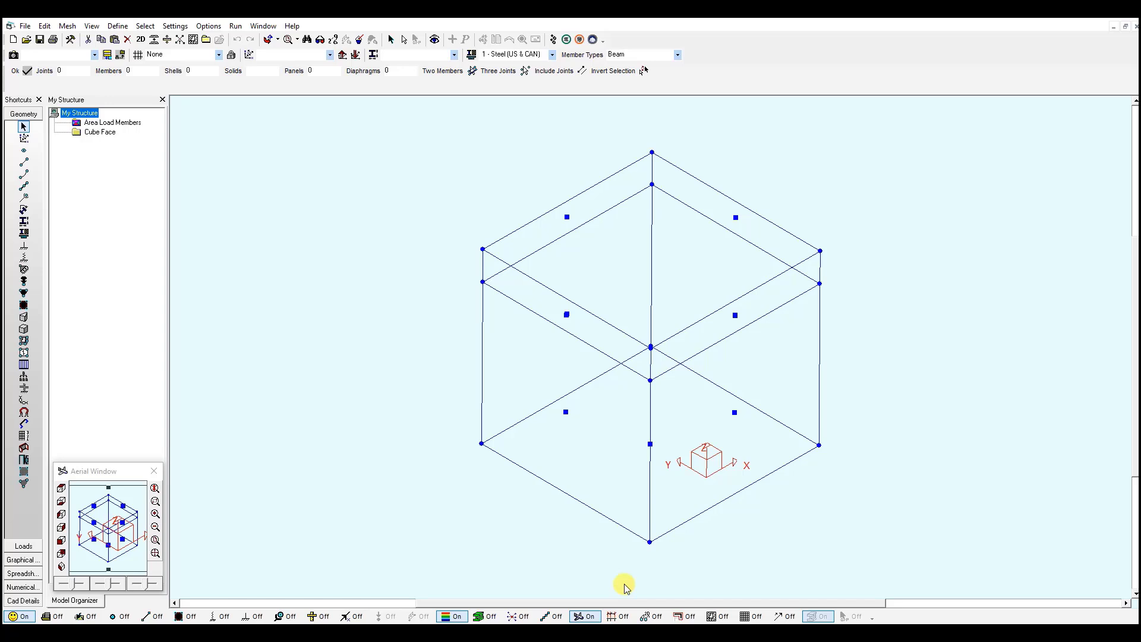
mouse_move(515, 349)
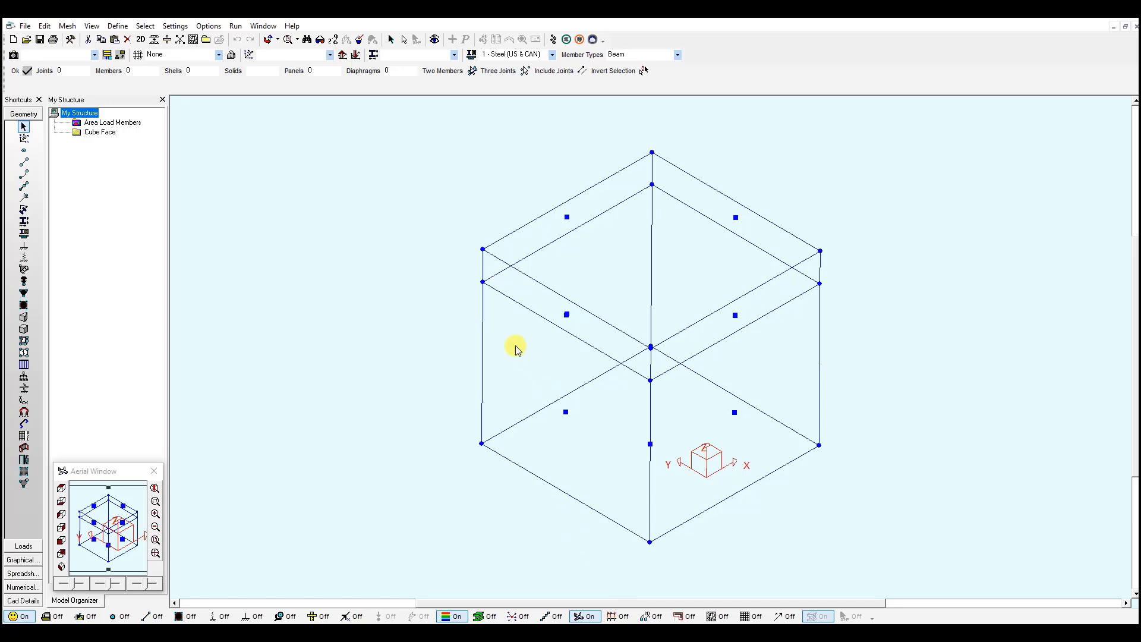
mouse_move(538, 421)
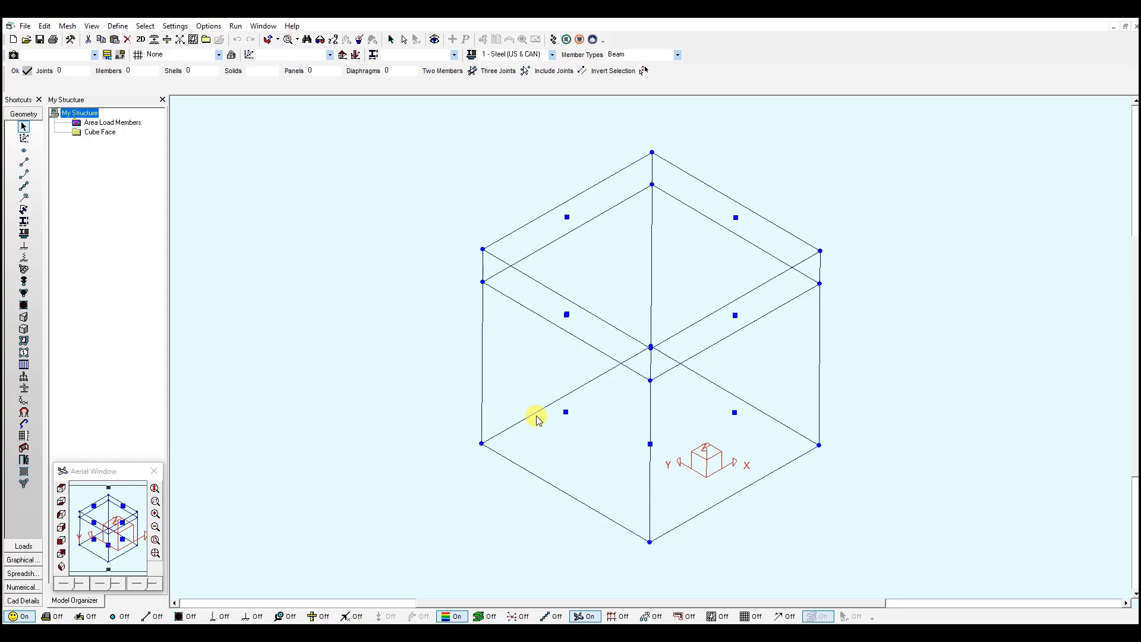
mouse_move(421, 323)
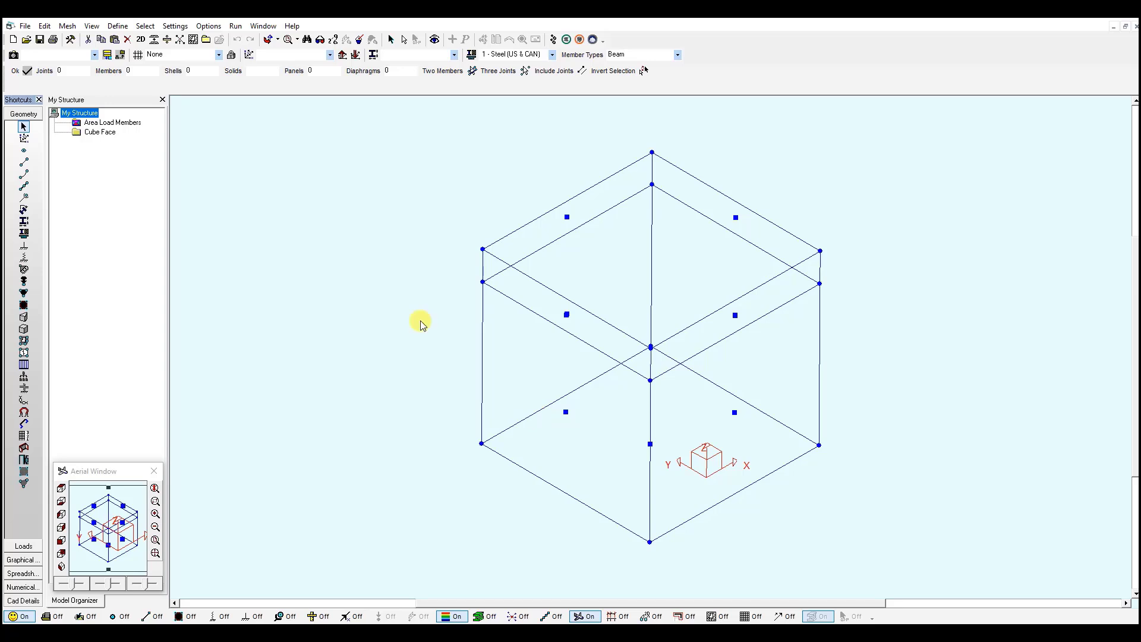
click(24, 547)
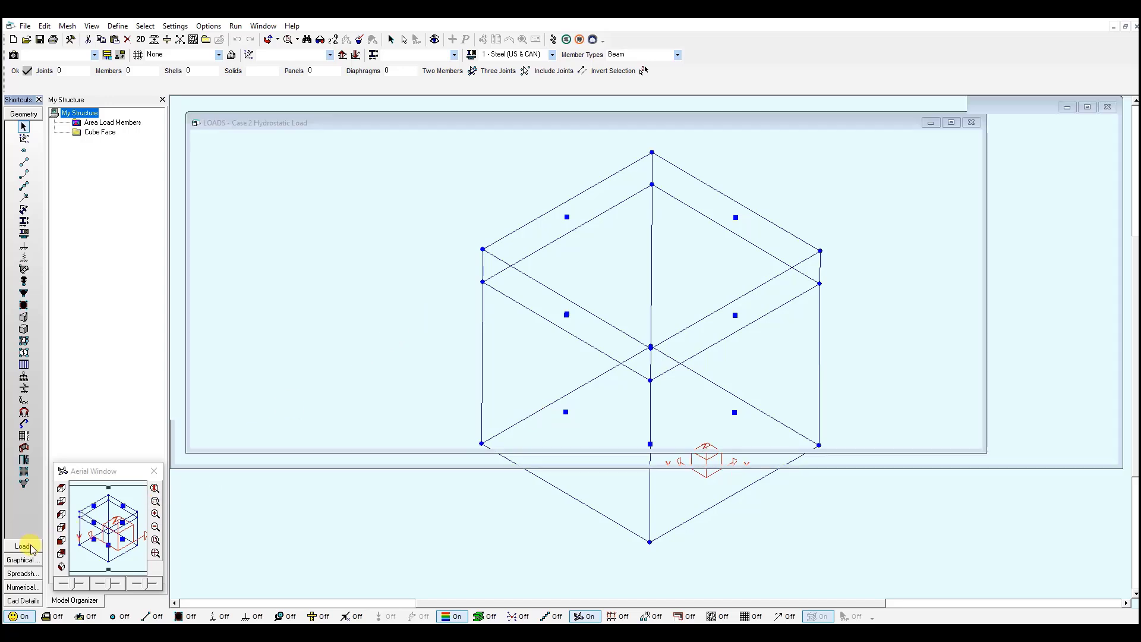
click(24, 547)
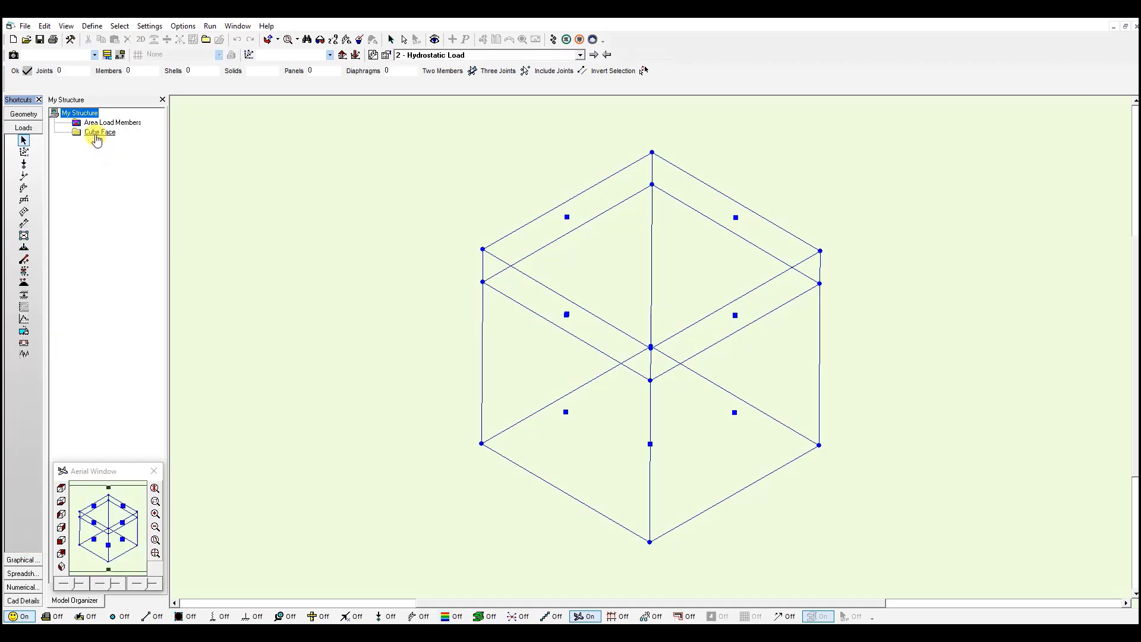
click(100, 132)
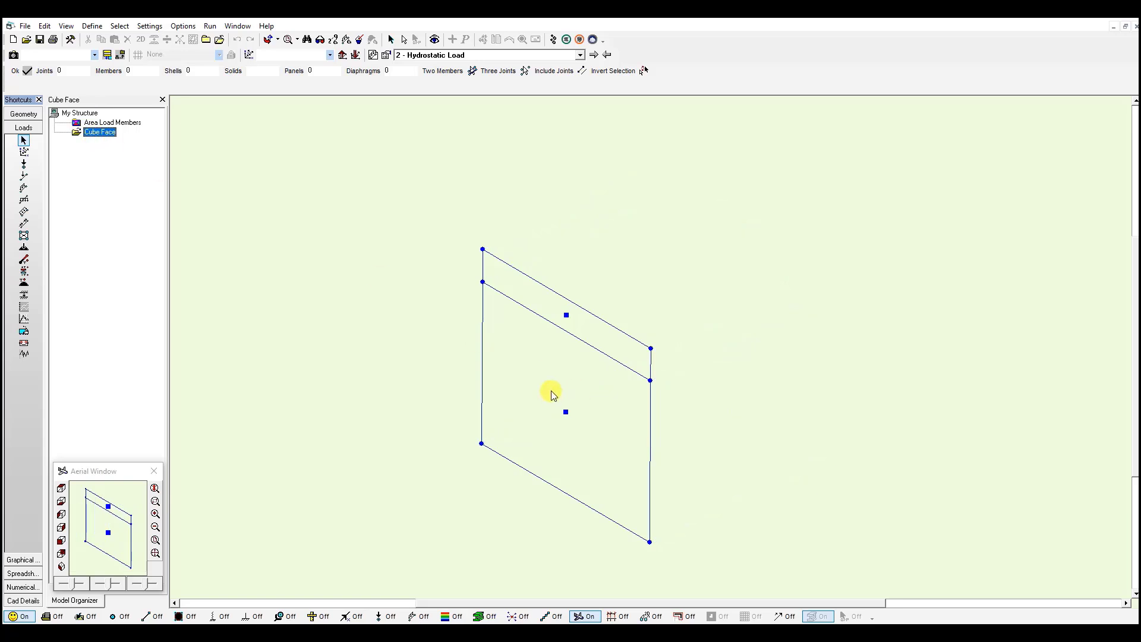
mouse_move(550, 440)
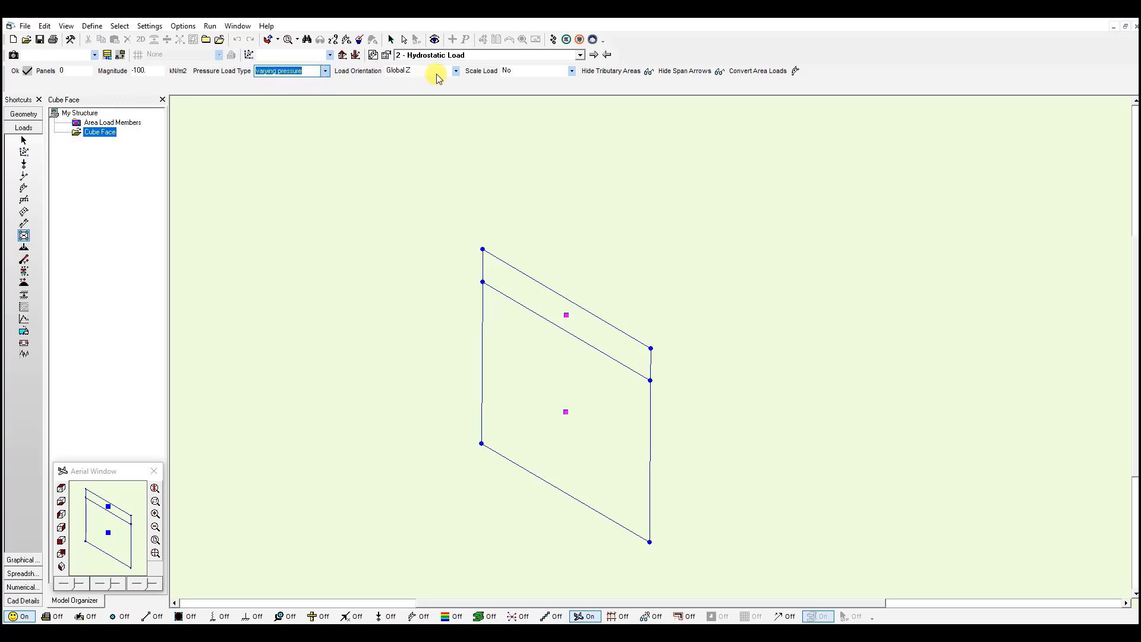
- Set the varying pressure's Load Orientation to Local z
click(456, 70)
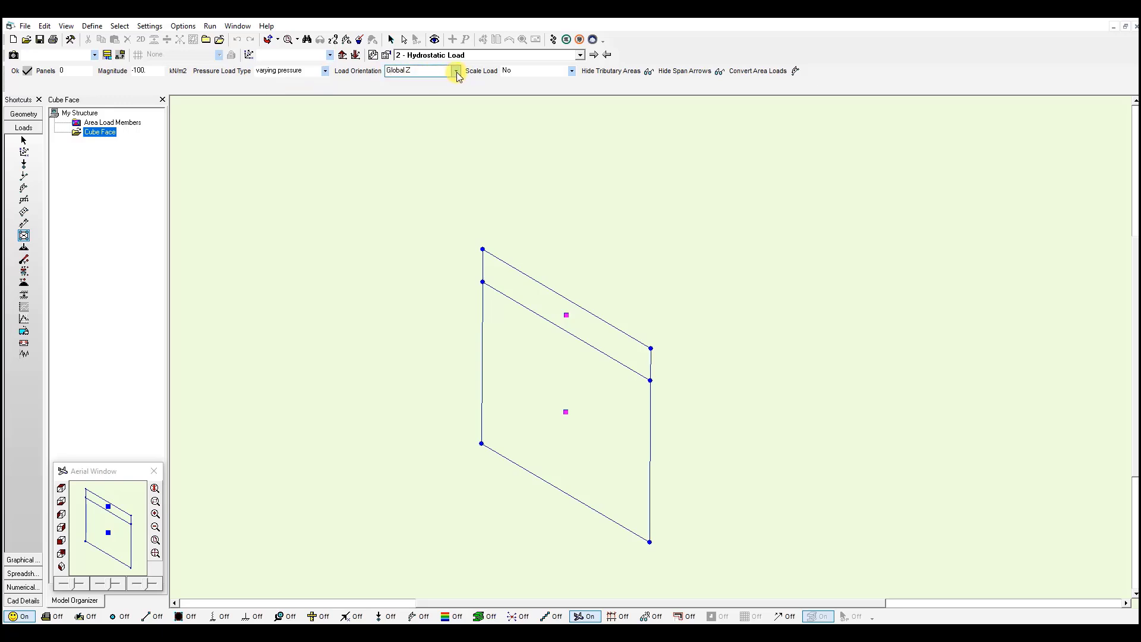
click(456, 71)
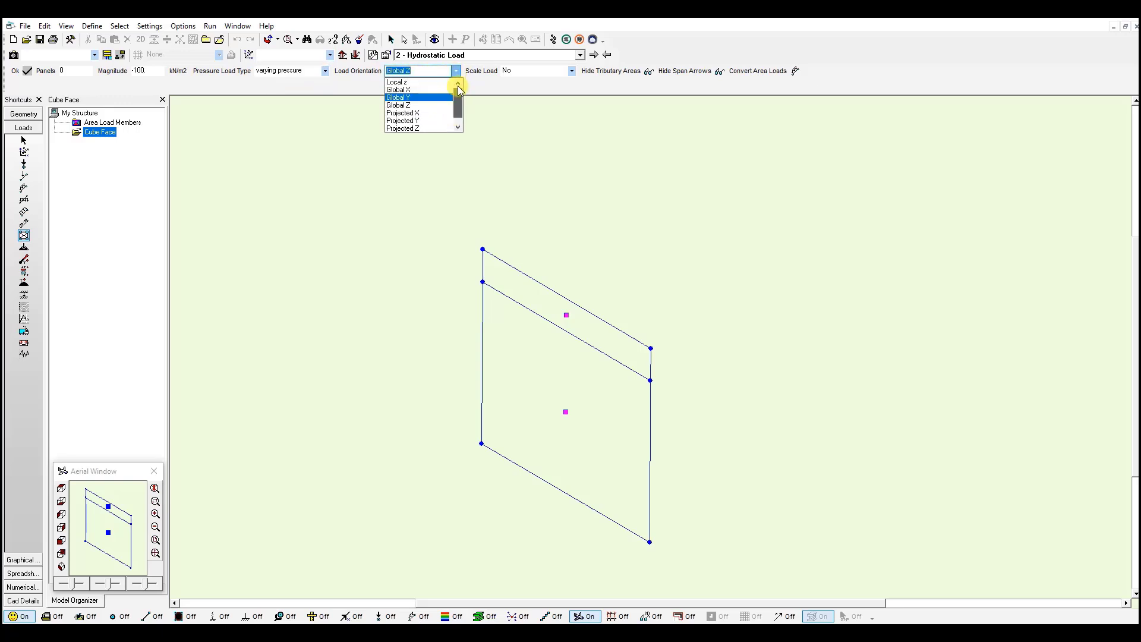
click(400, 82)
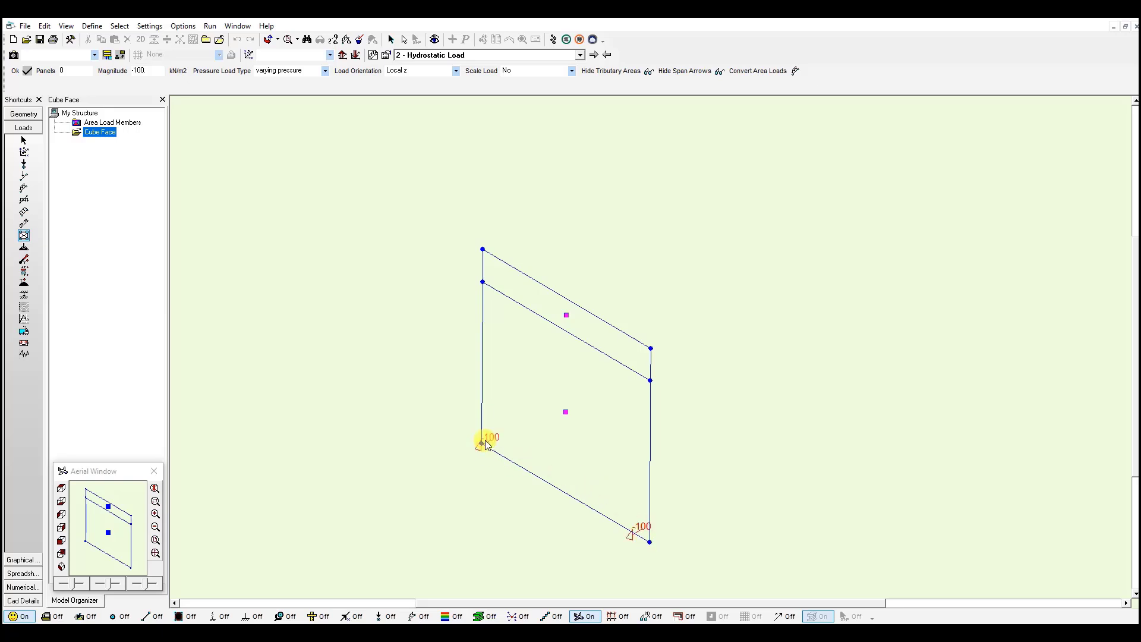
mouse_move(657, 494)
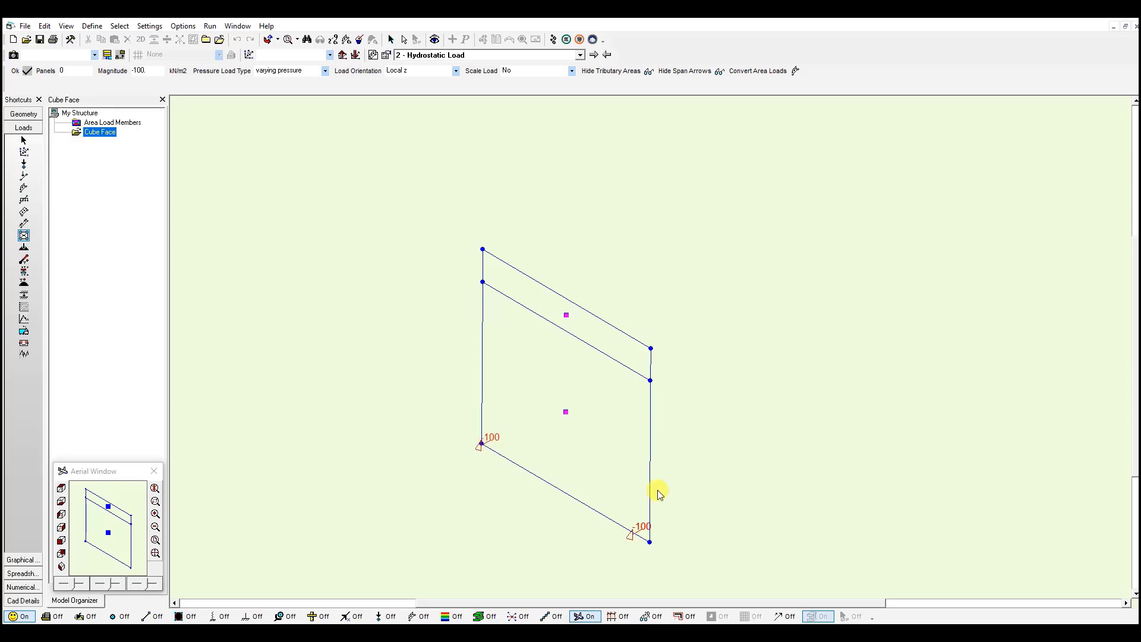
mouse_move(567, 479)
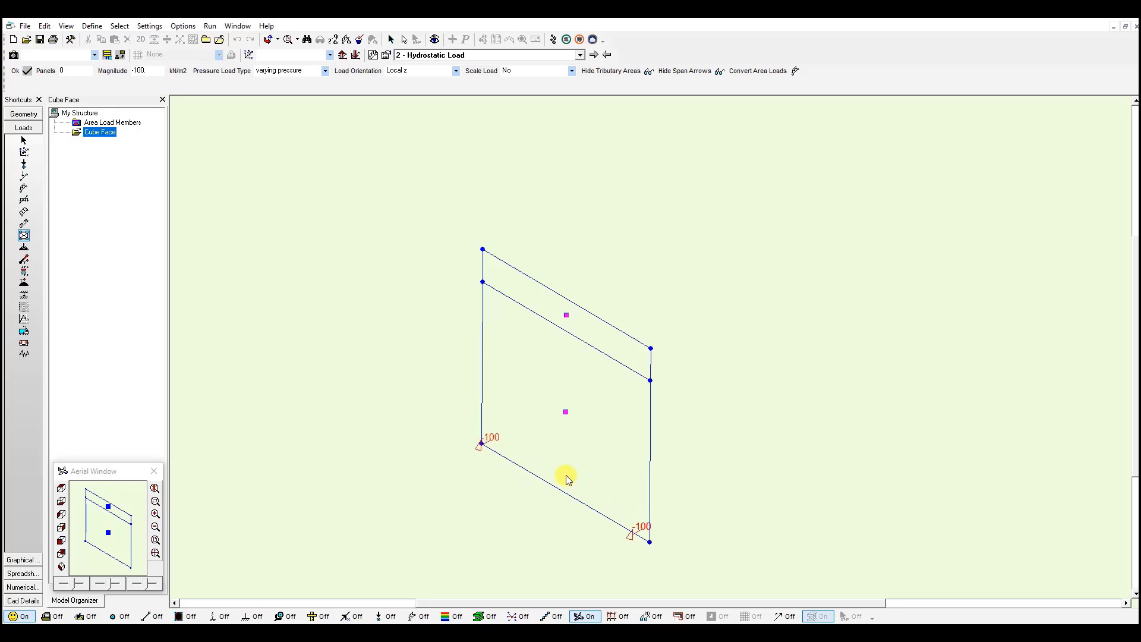
mouse_move(277, 181)
text(-0.001)
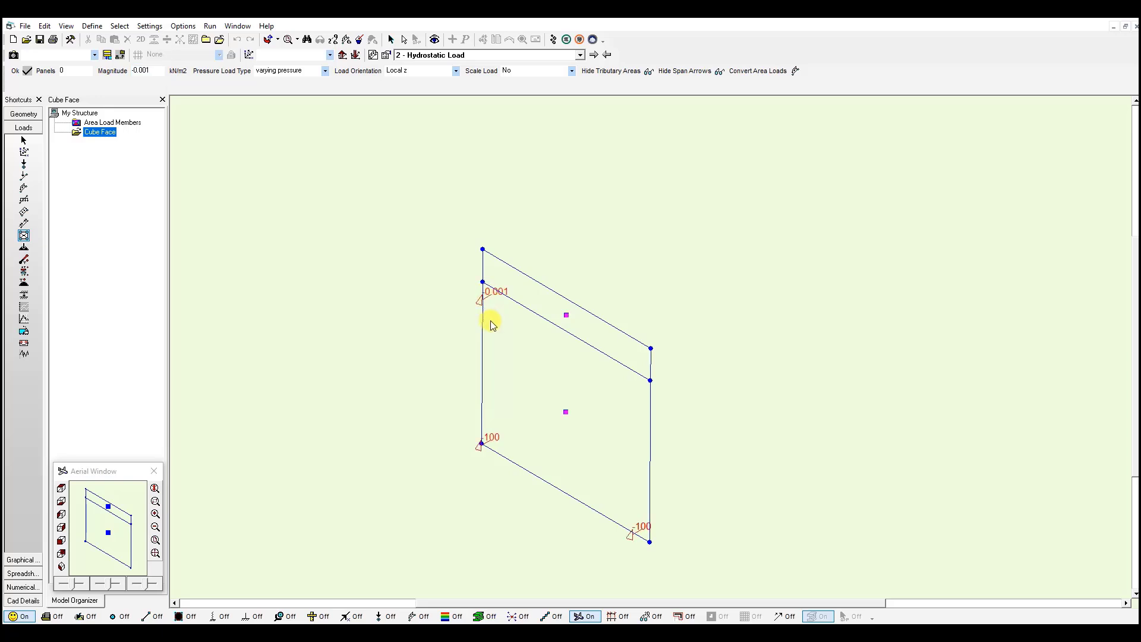
mouse_move(498, 286)
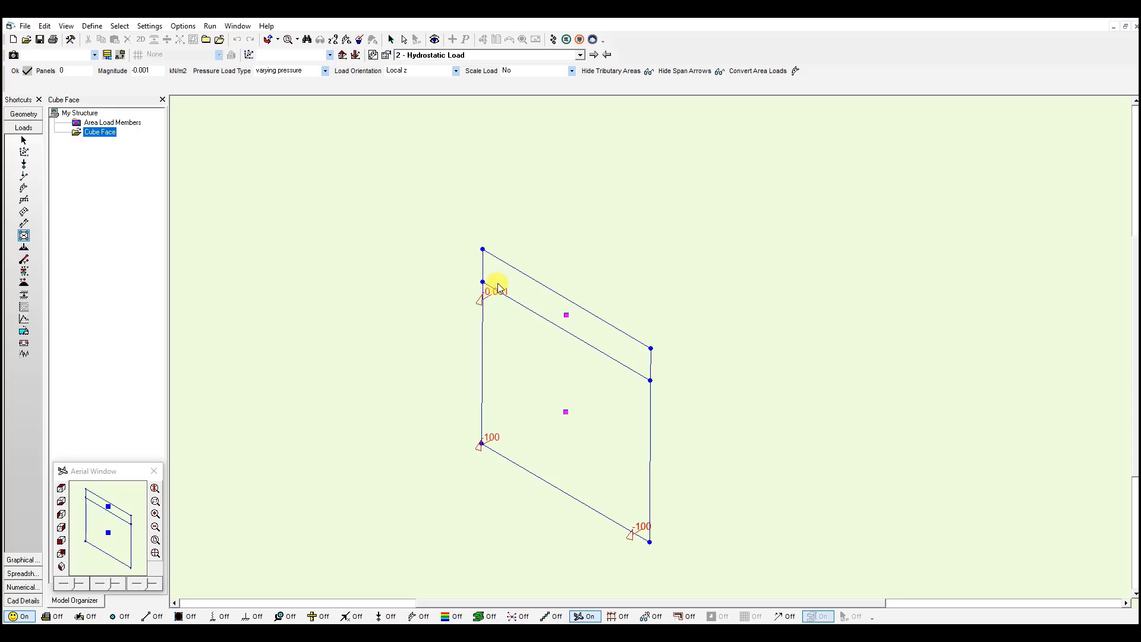
mouse_move(645, 378)
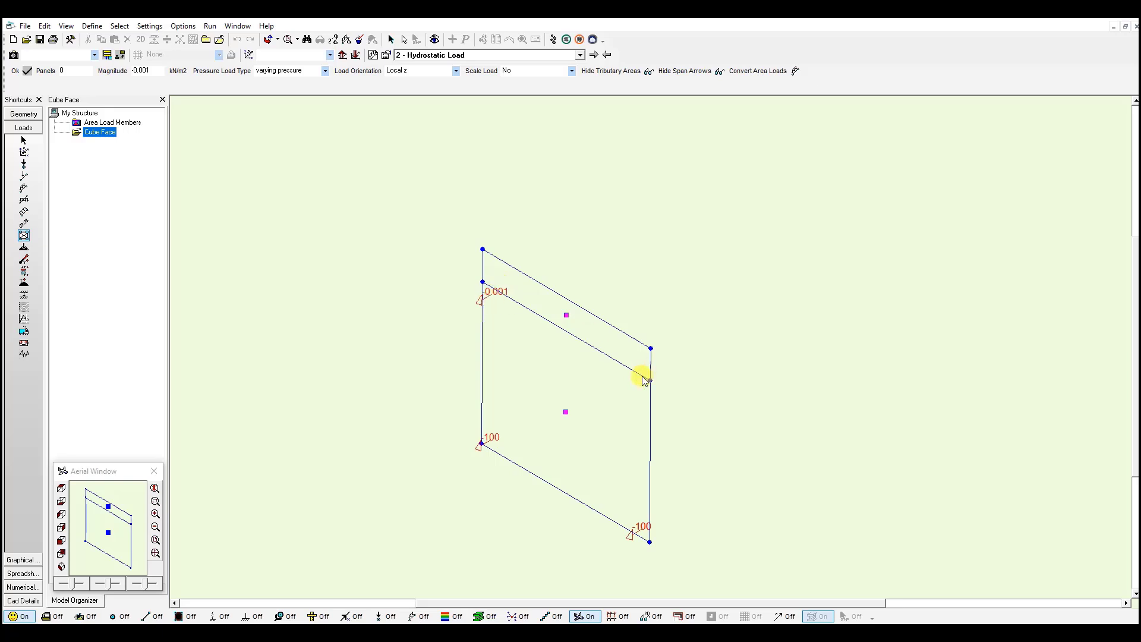
mouse_move(512, 446)
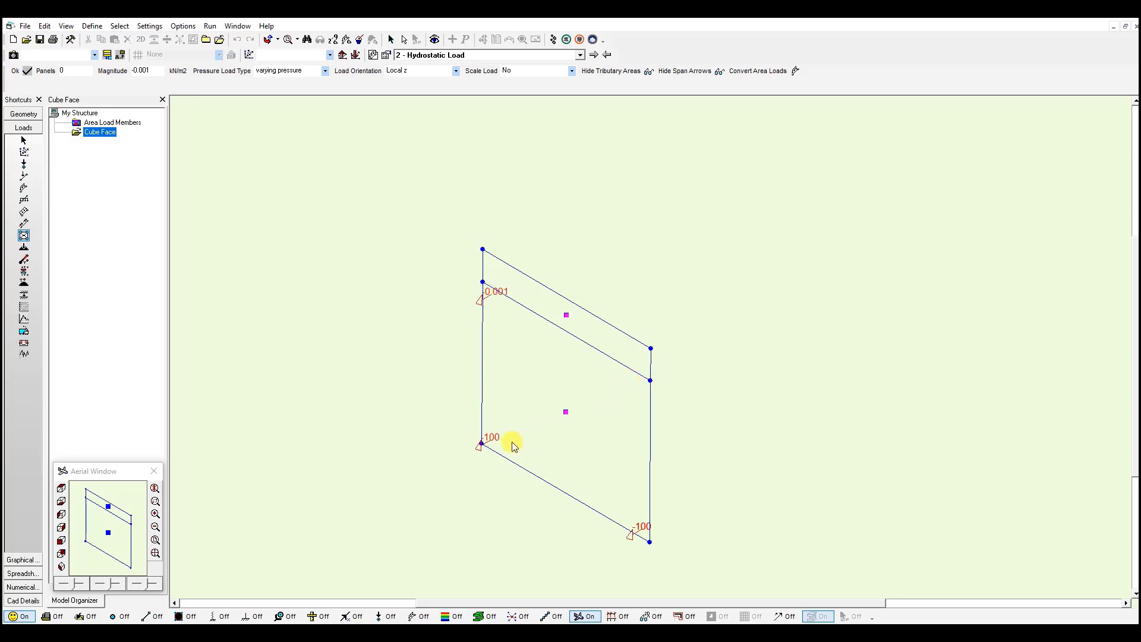
mouse_move(483, 452)
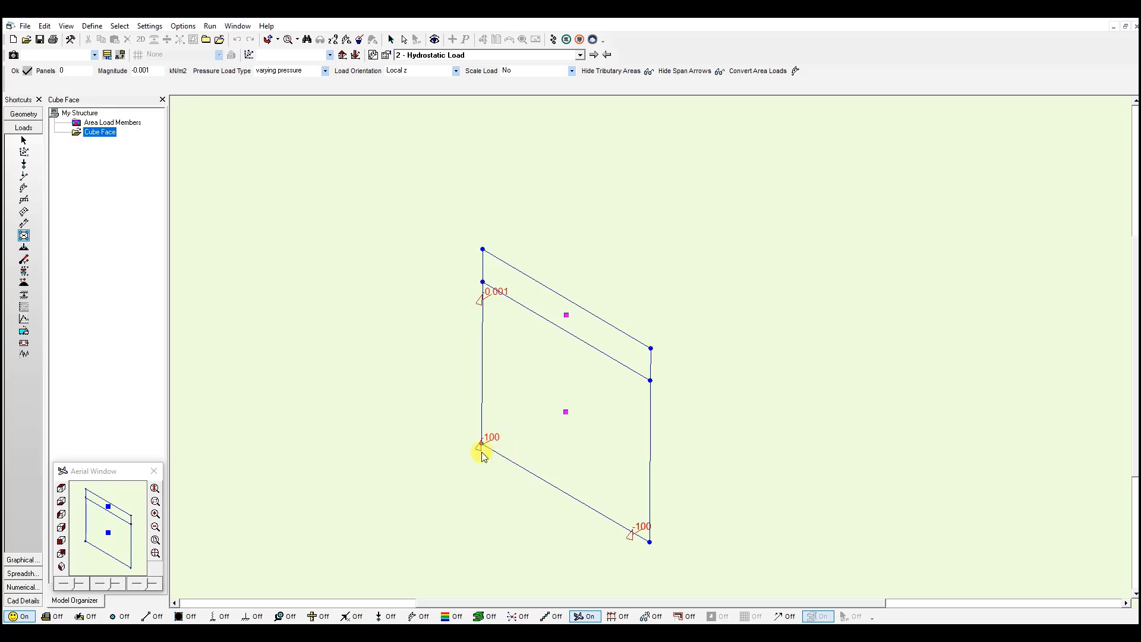
mouse_move(494, 449)
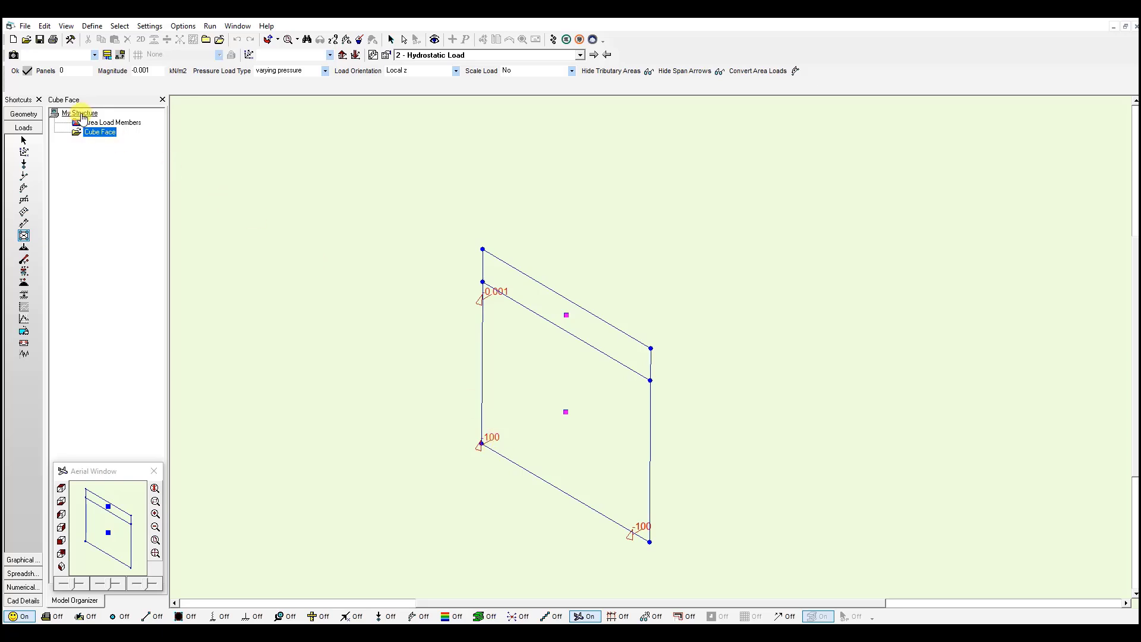
- Show the whole cube again and return to the Geometry workspace
click(80, 113)
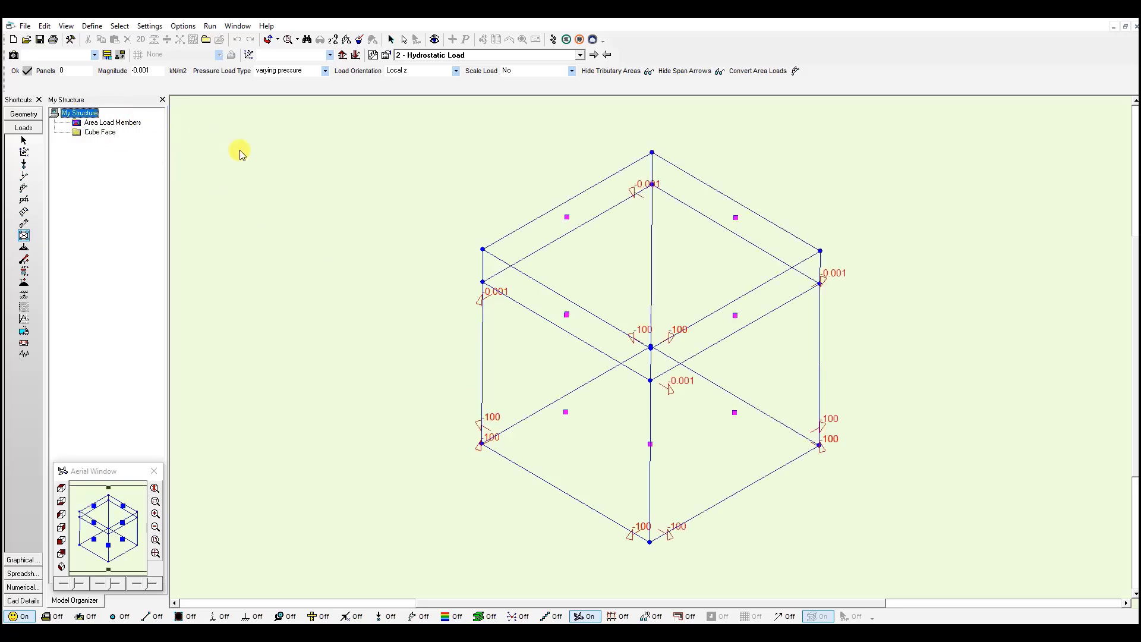
mouse_move(650, 243)
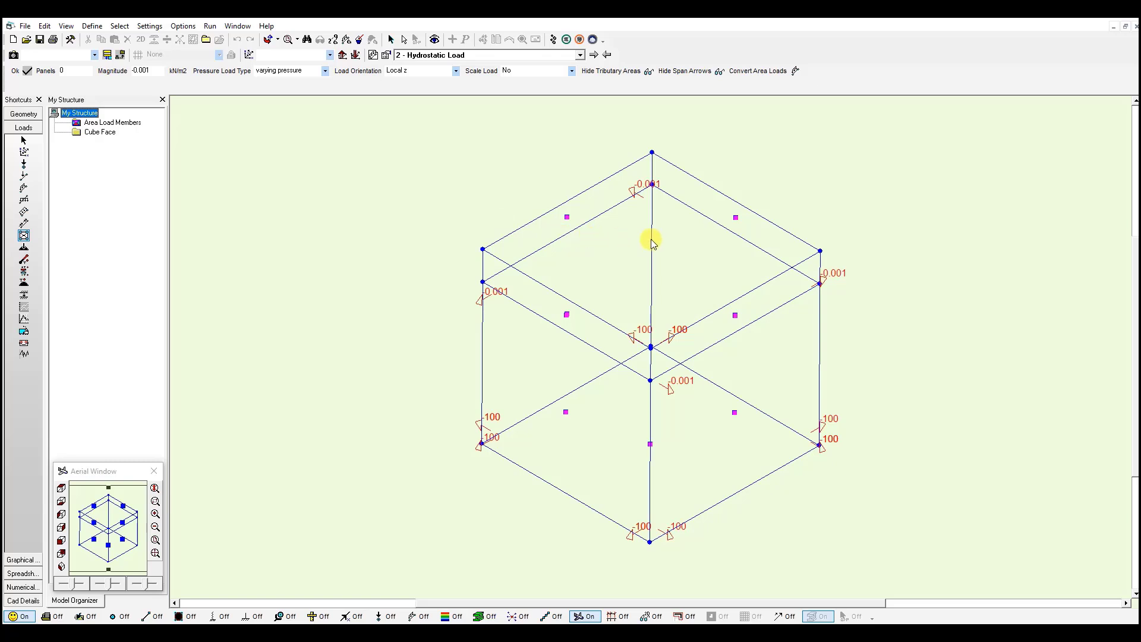
mouse_move(716, 408)
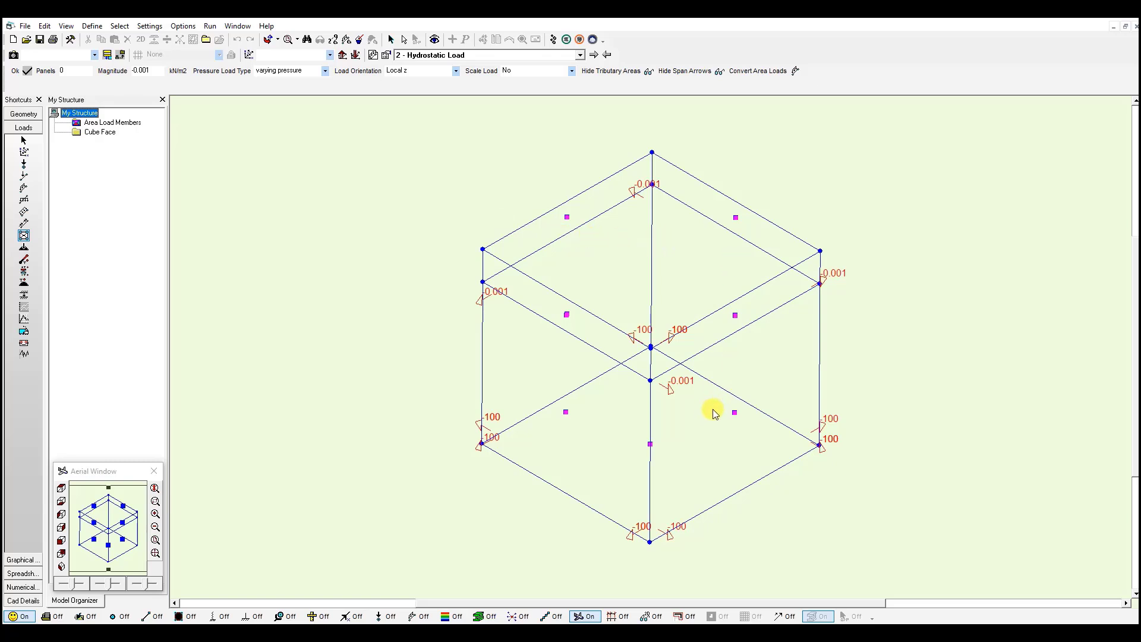
click(22, 115)
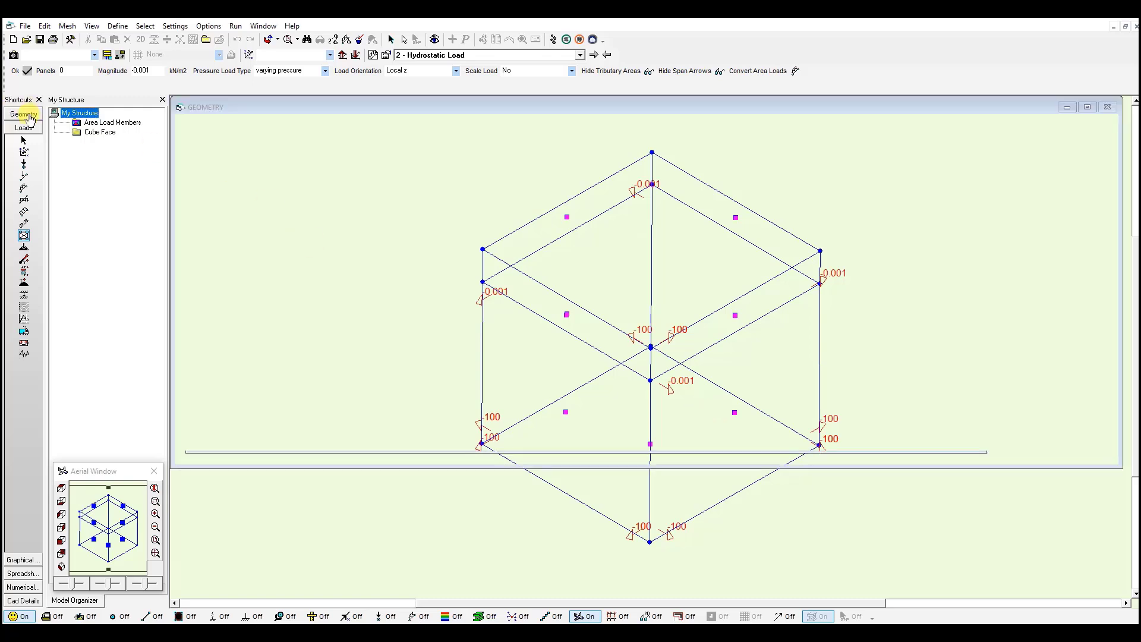
click(23, 114)
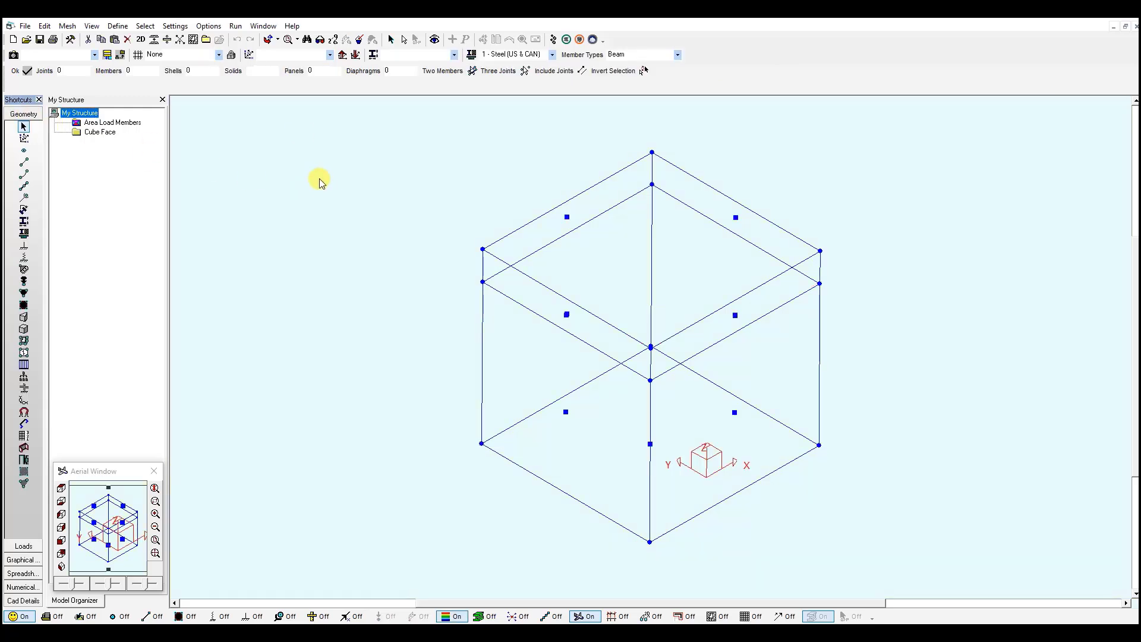
mouse_move(191, 39)
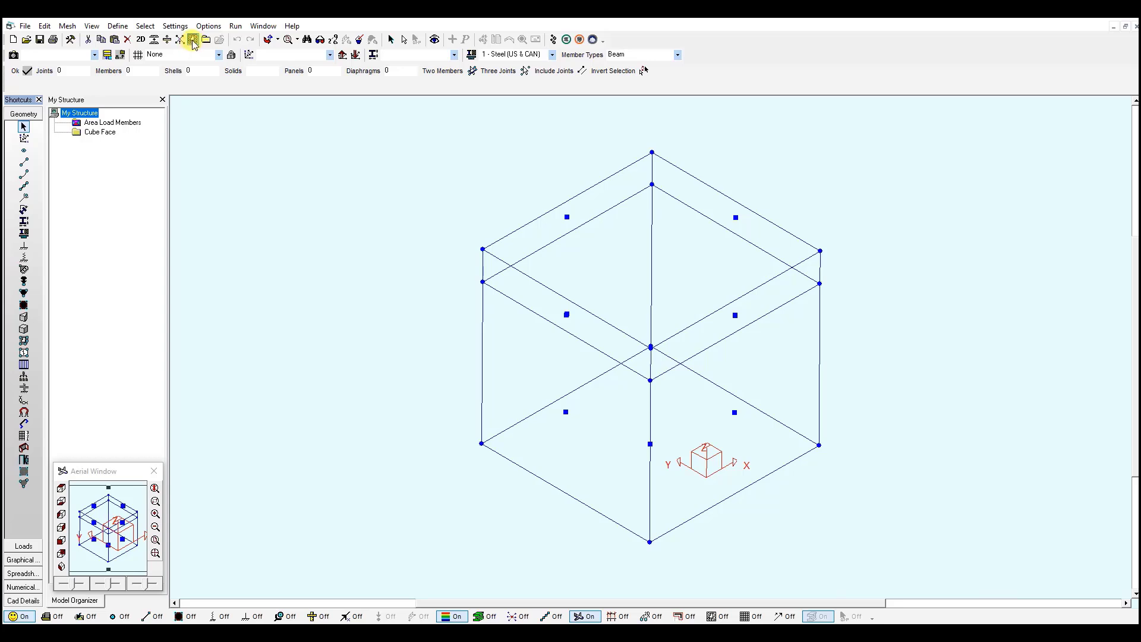
mouse_move(25, 25)
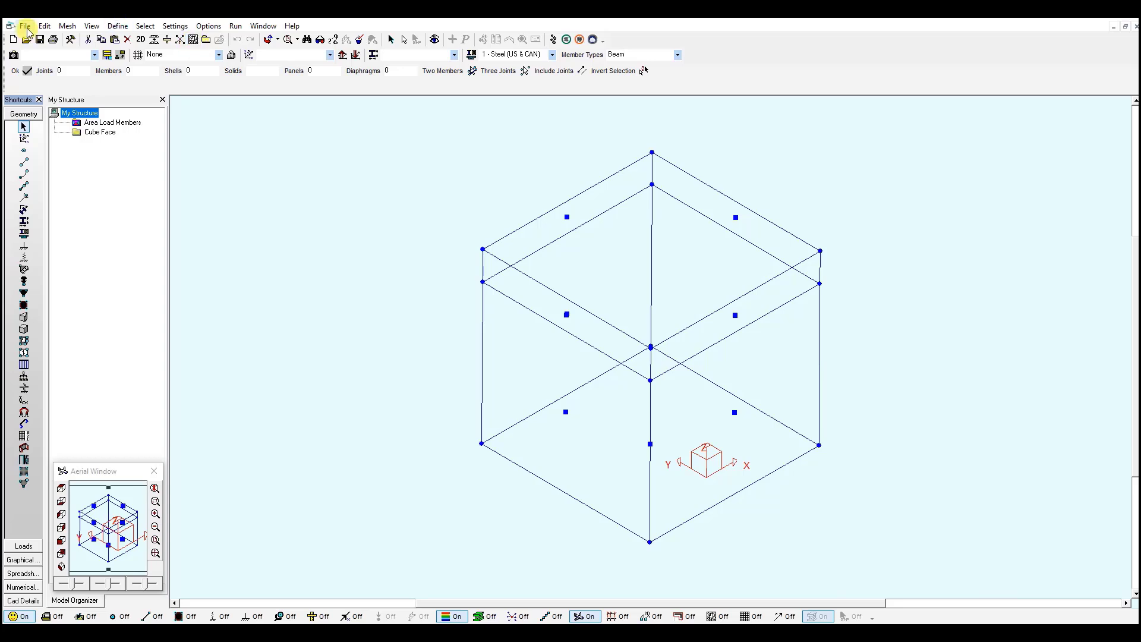
click(25, 25)
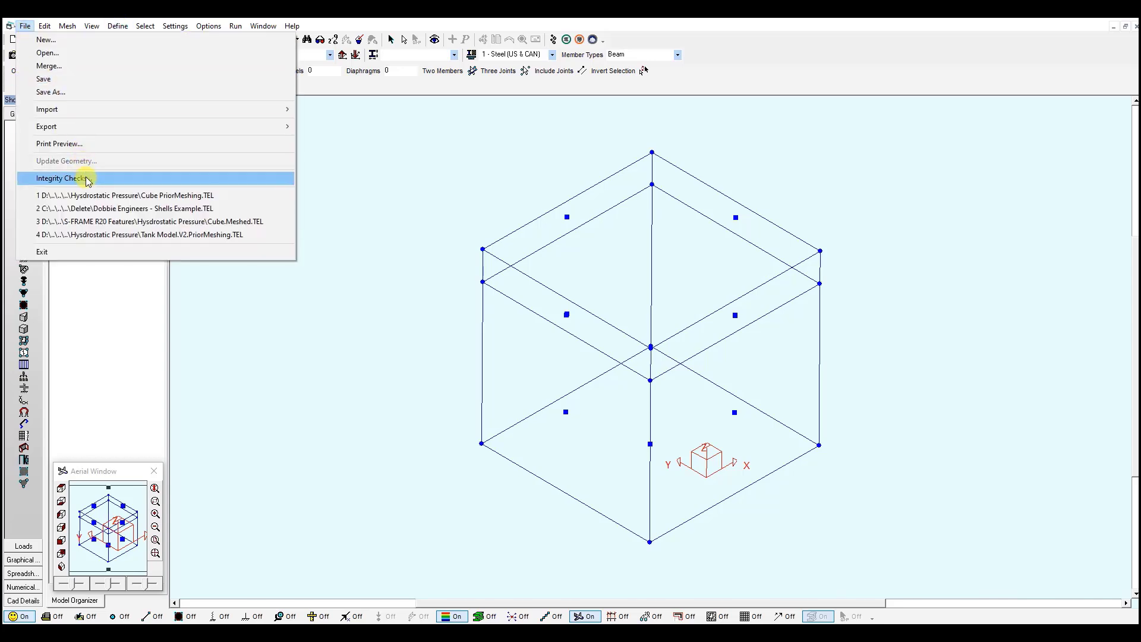
click(64, 177)
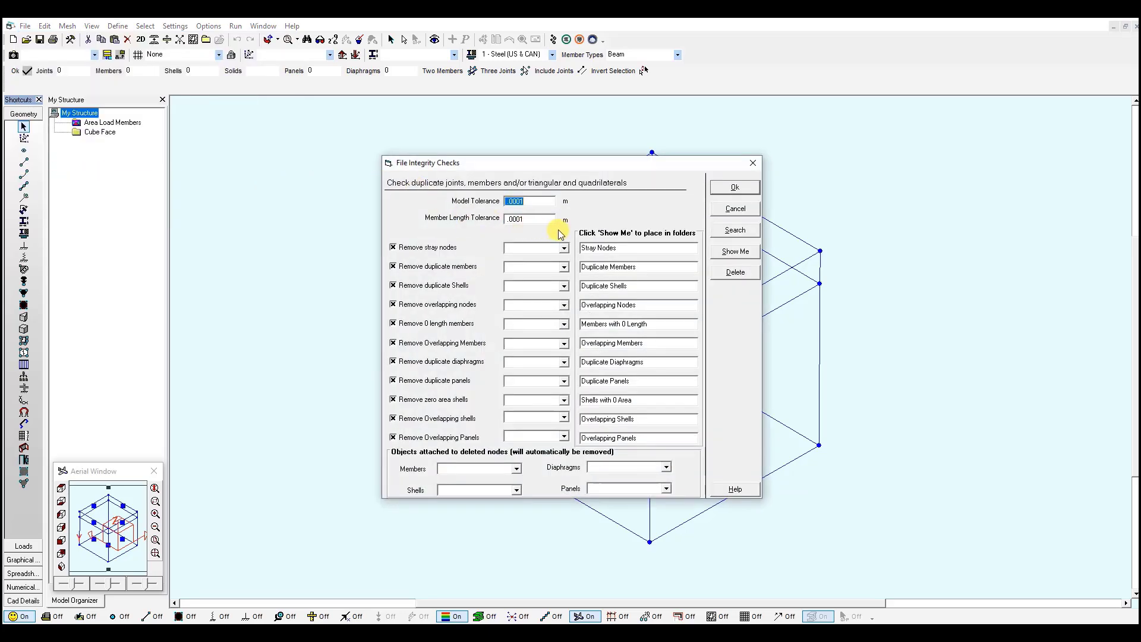
mouse_move(622, 206)
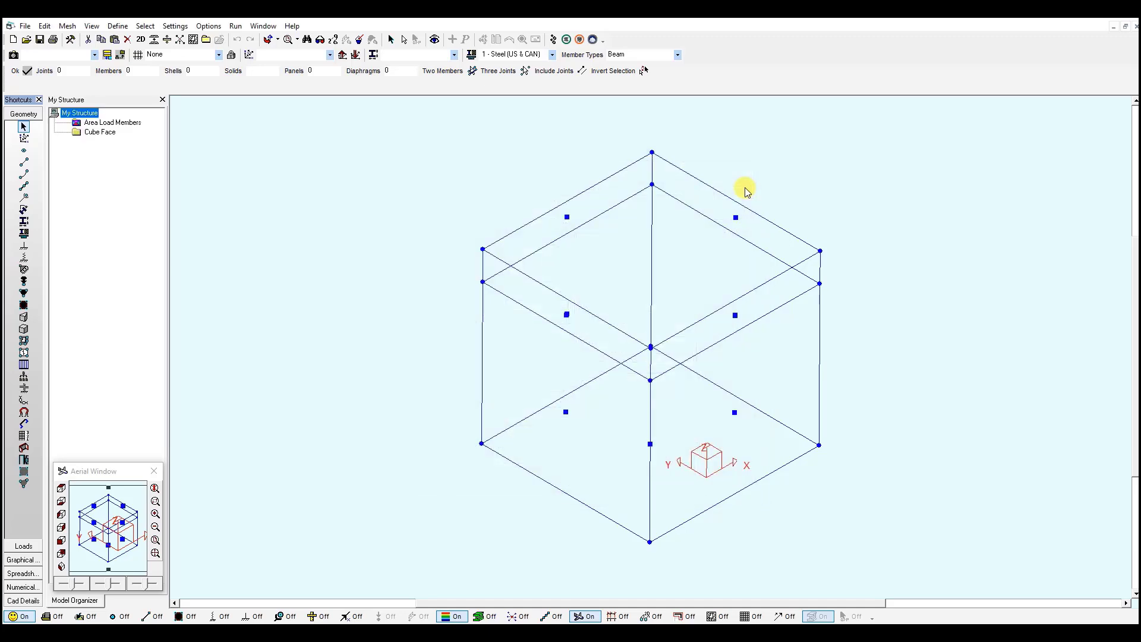
- Auto-mesh the cube's panels into a dense shell grid
click(193, 39)
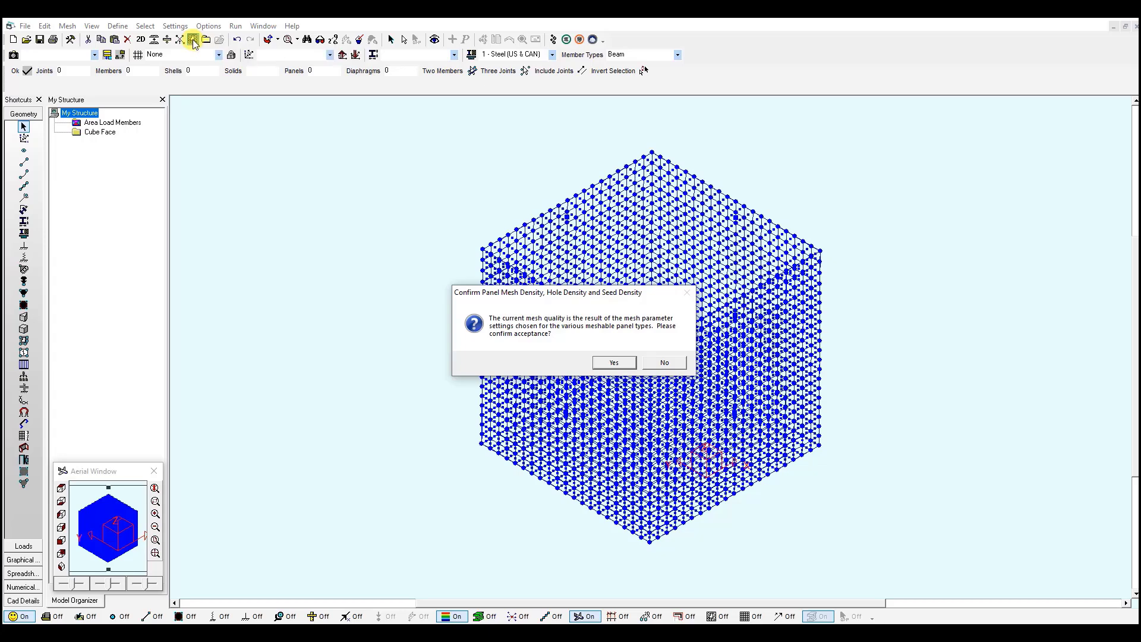
mouse_move(665, 343)
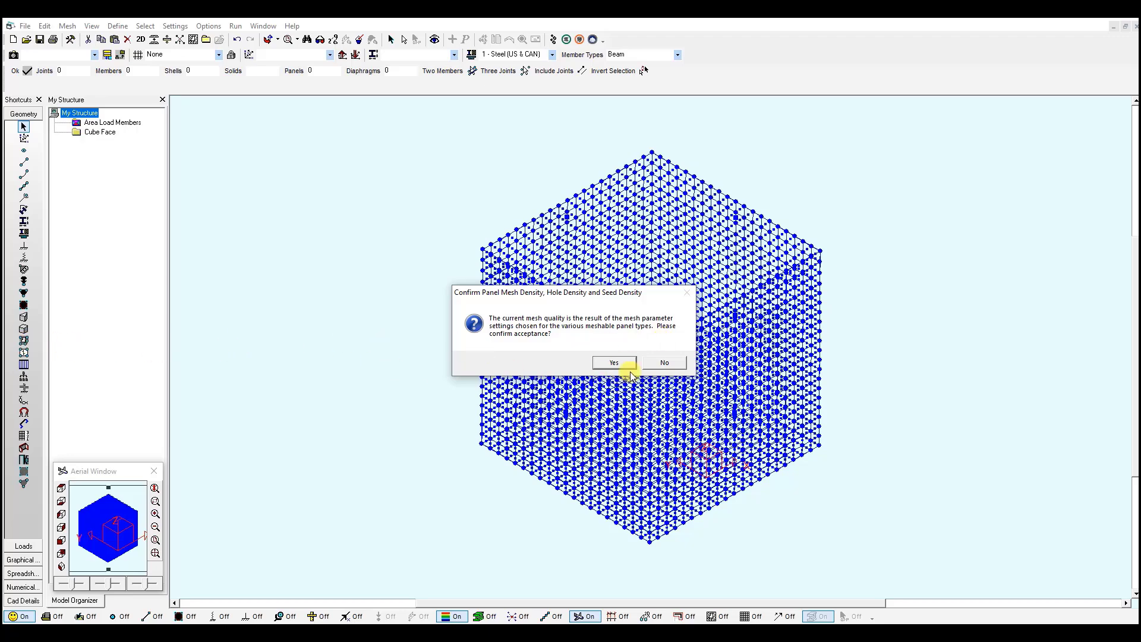
- Accept the mesh density and display the shell pressure loads on the meshed cube
click(613, 363)
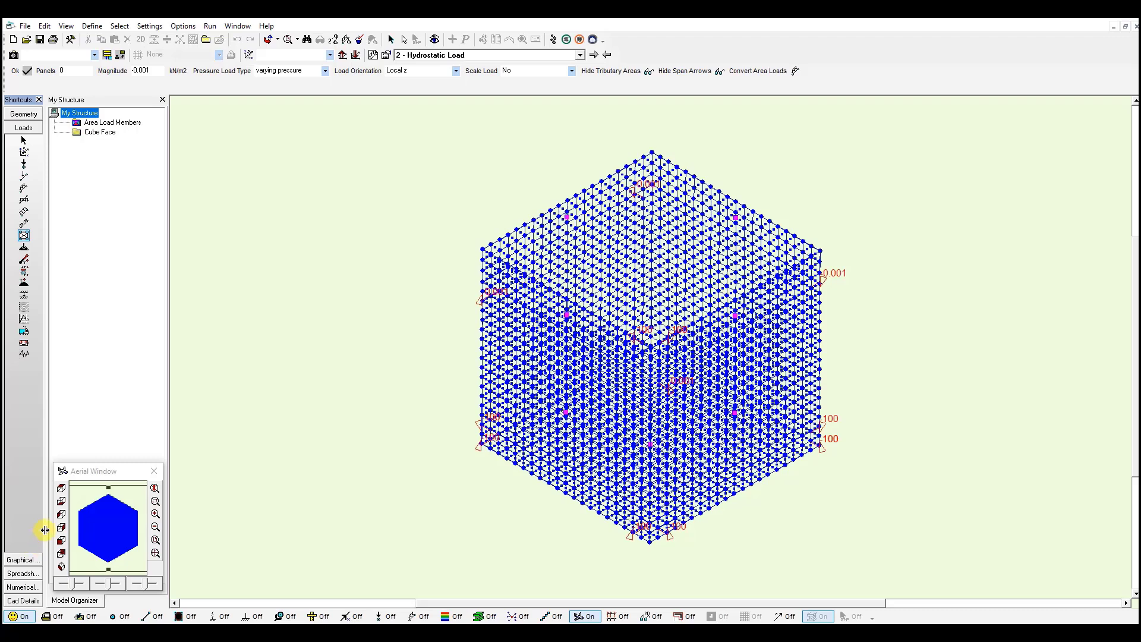
mouse_move(23, 248)
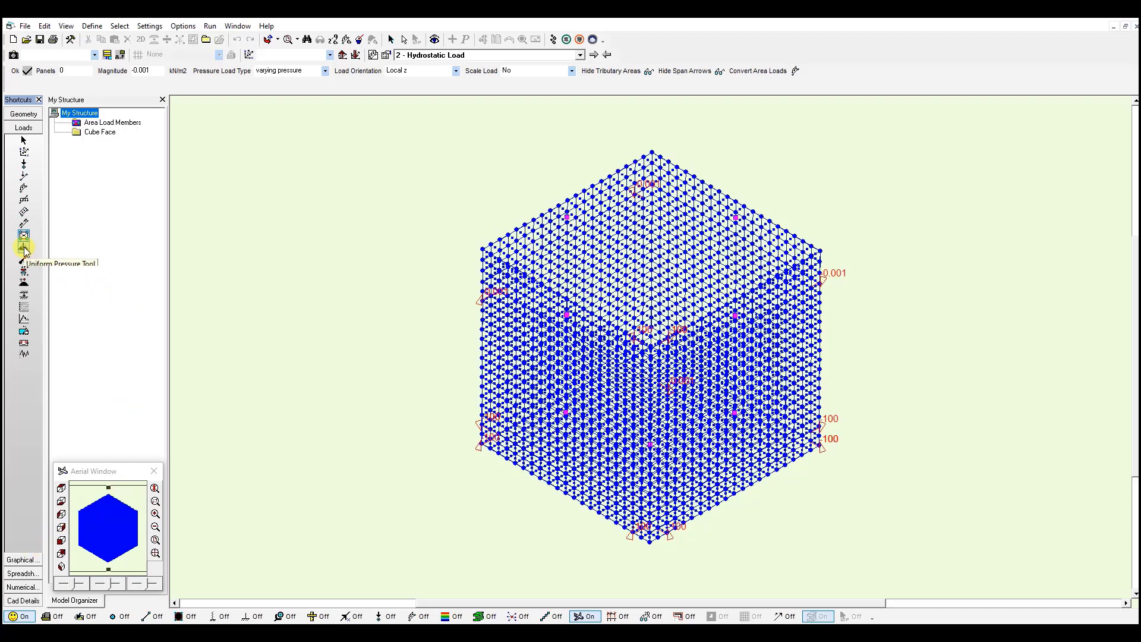
click(24, 247)
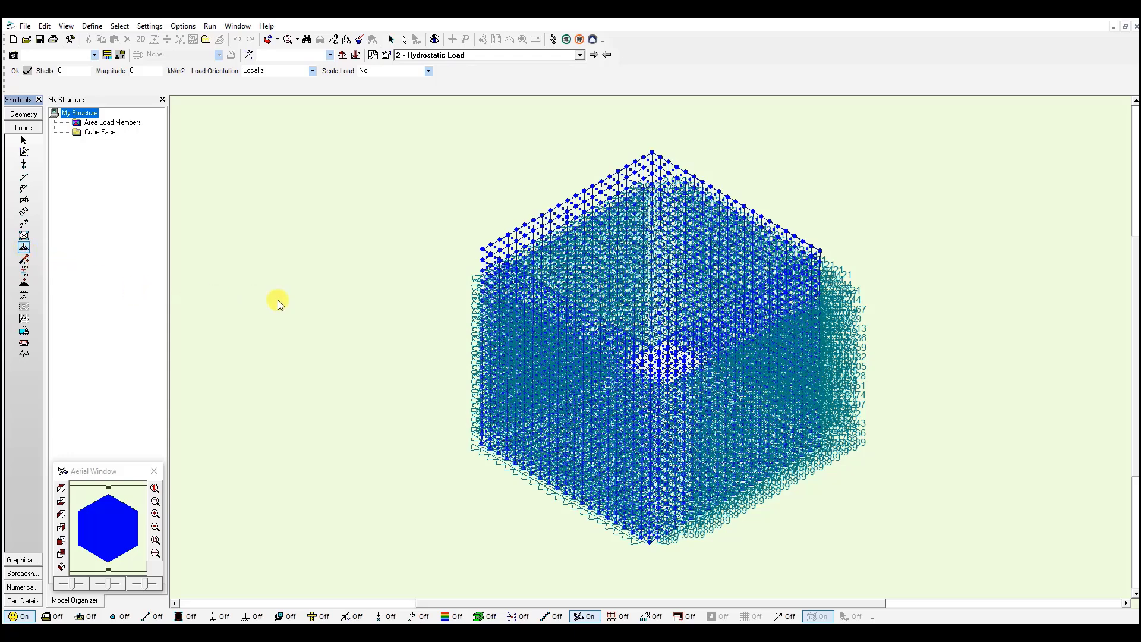
mouse_move(512, 352)
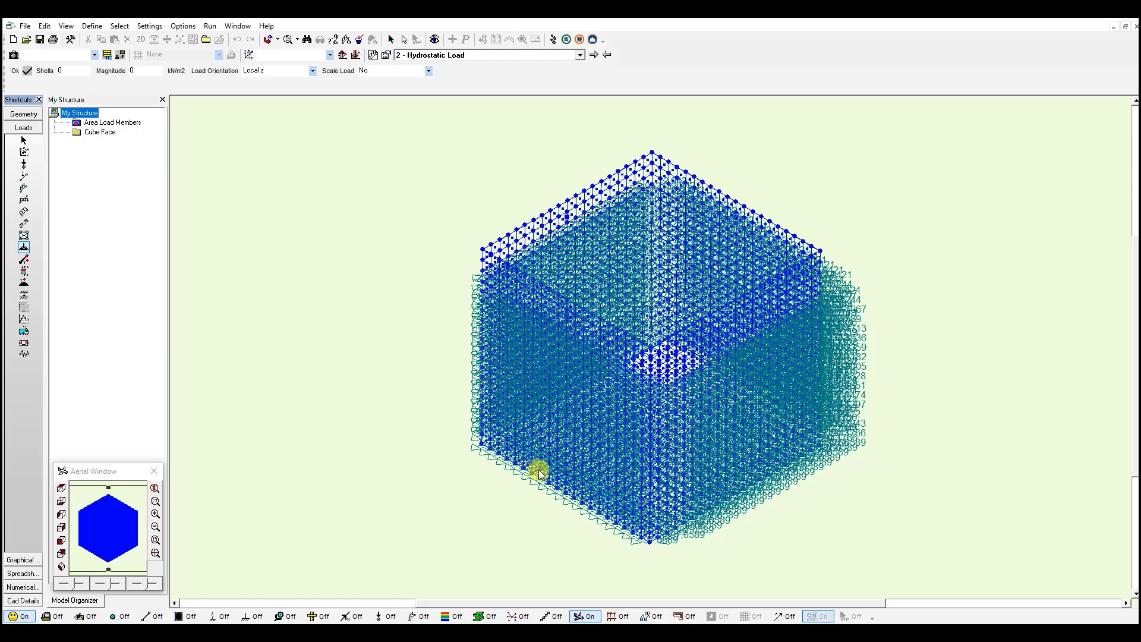
mouse_move(155, 501)
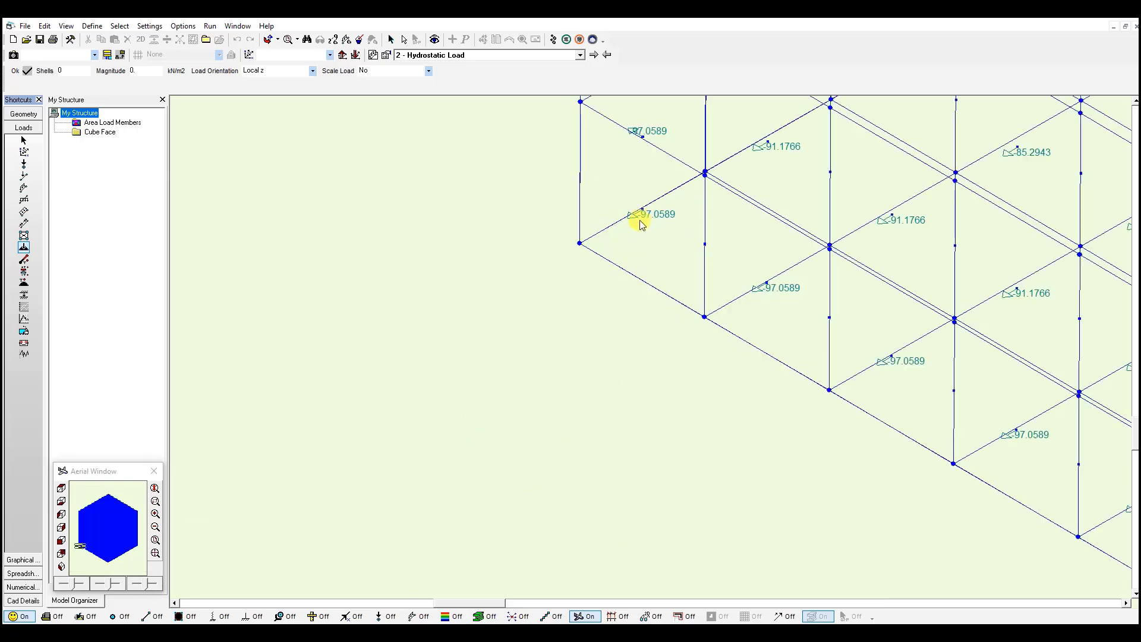
mouse_move(793, 316)
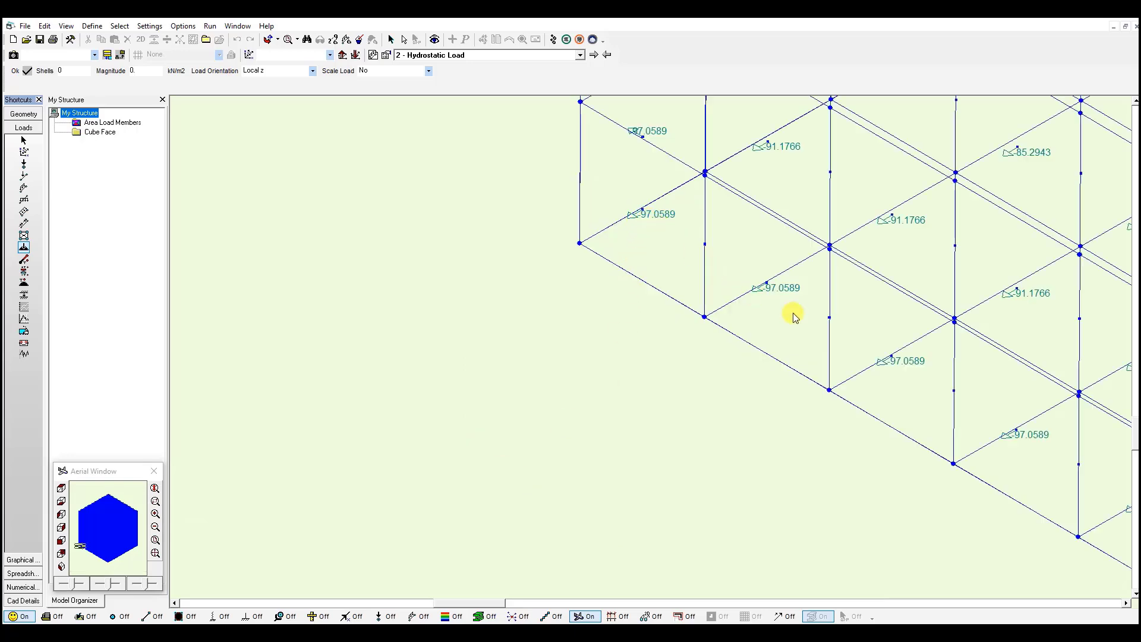
mouse_move(586, 365)
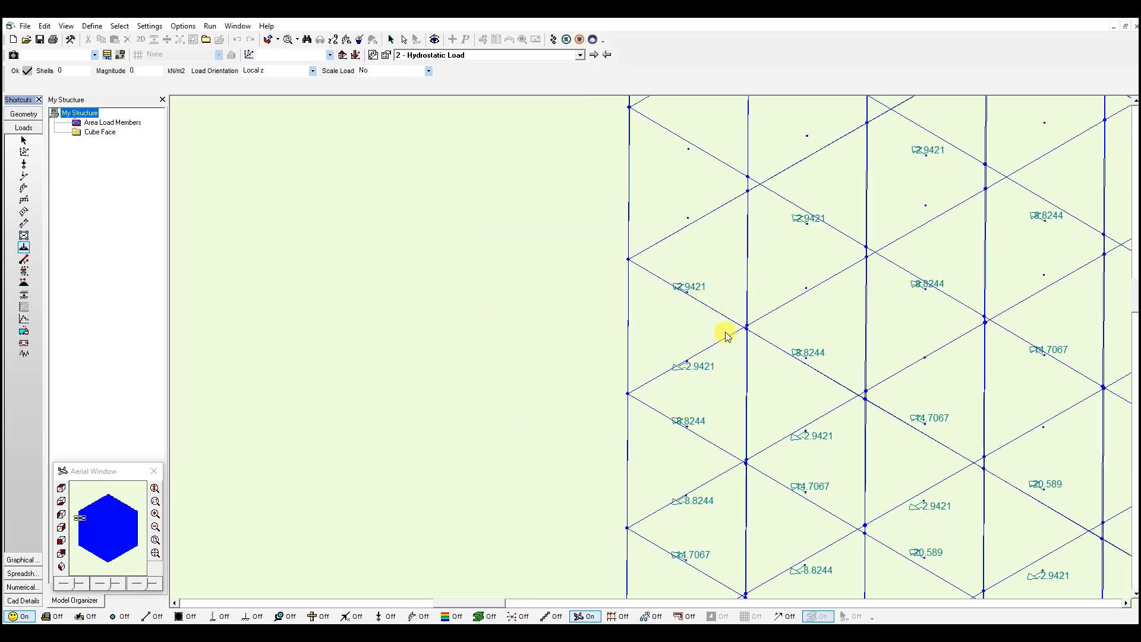
mouse_move(692, 374)
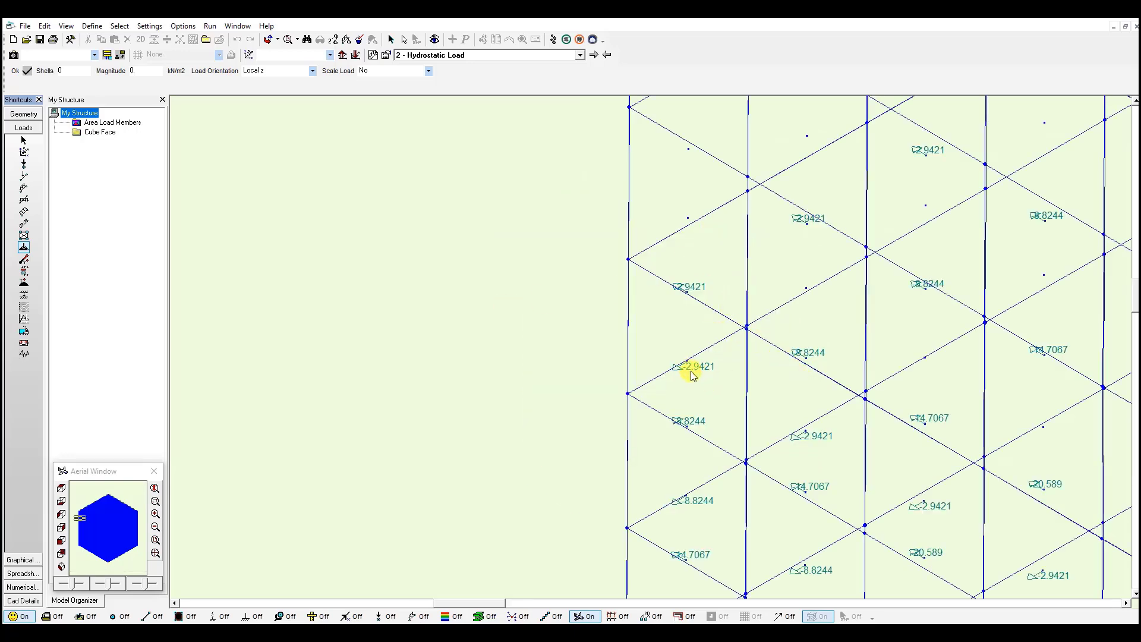
mouse_move(710, 380)
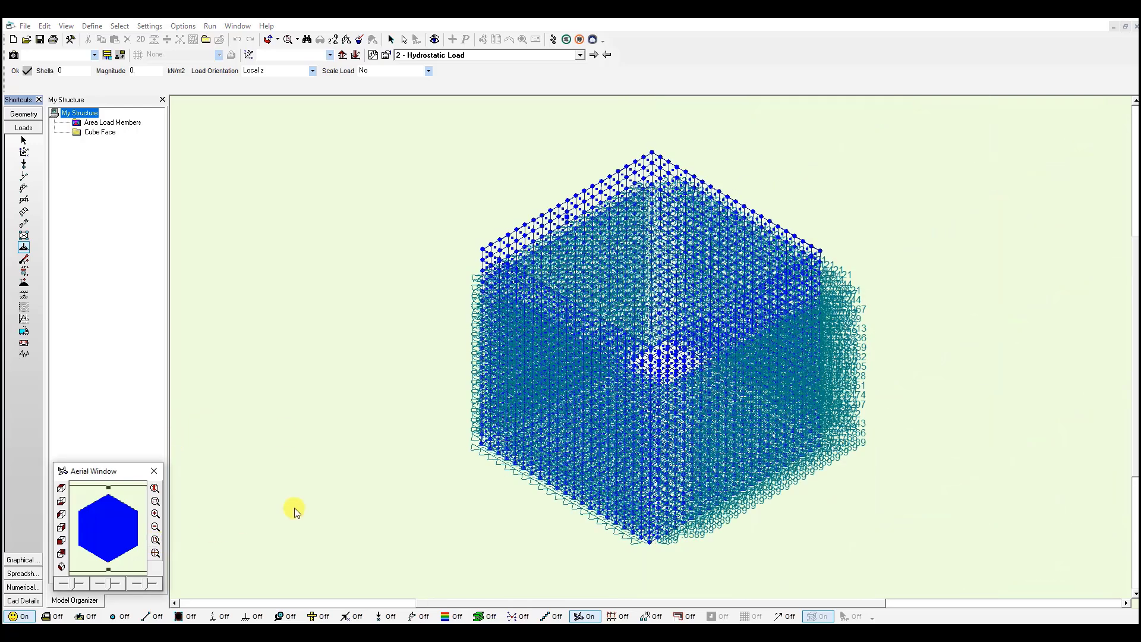
mouse_move(346, 473)
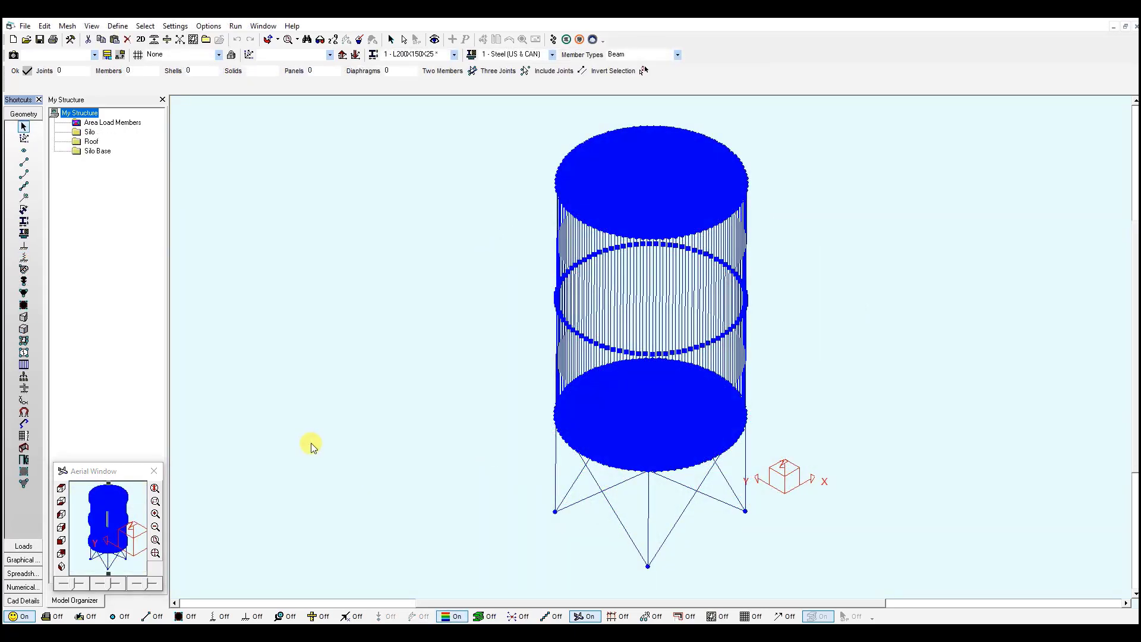
mouse_move(350, 449)
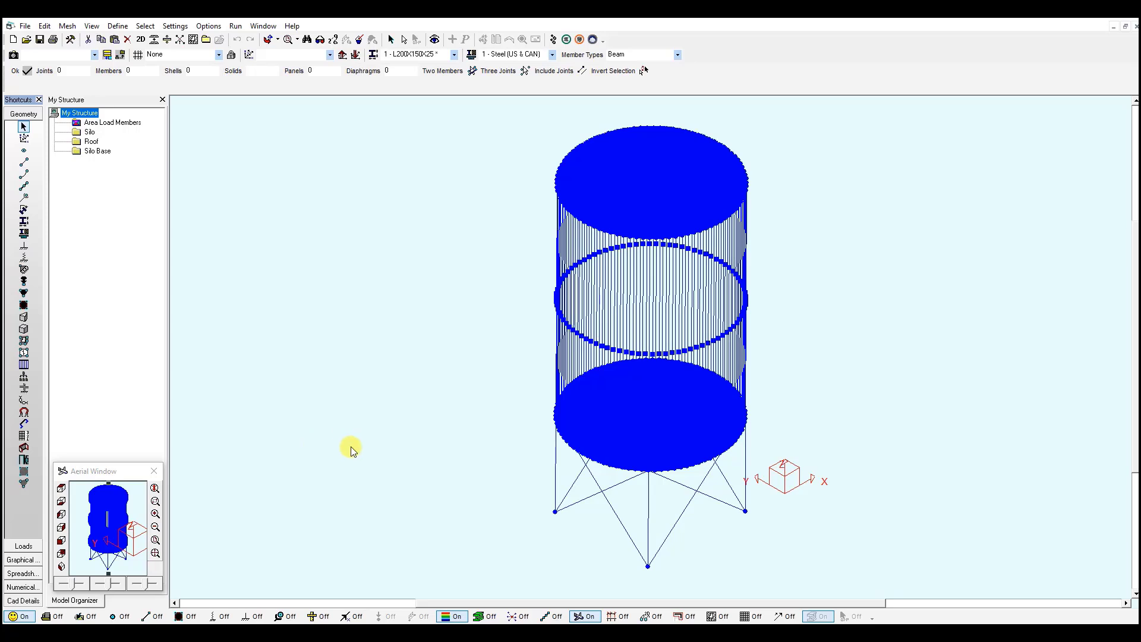
mouse_move(608, 343)
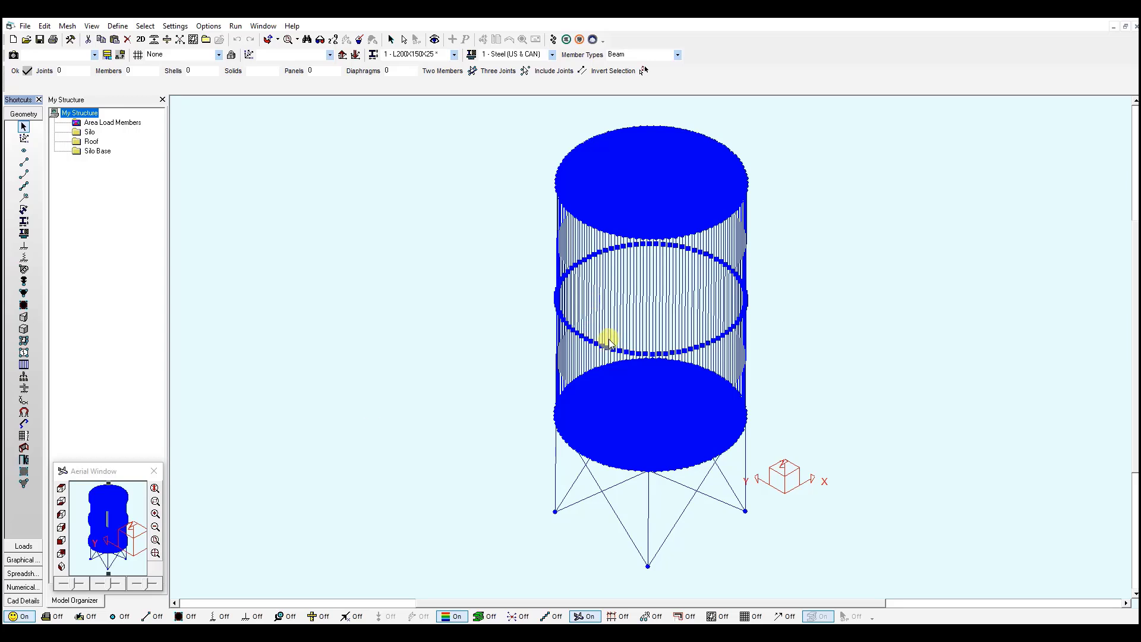
mouse_move(535, 306)
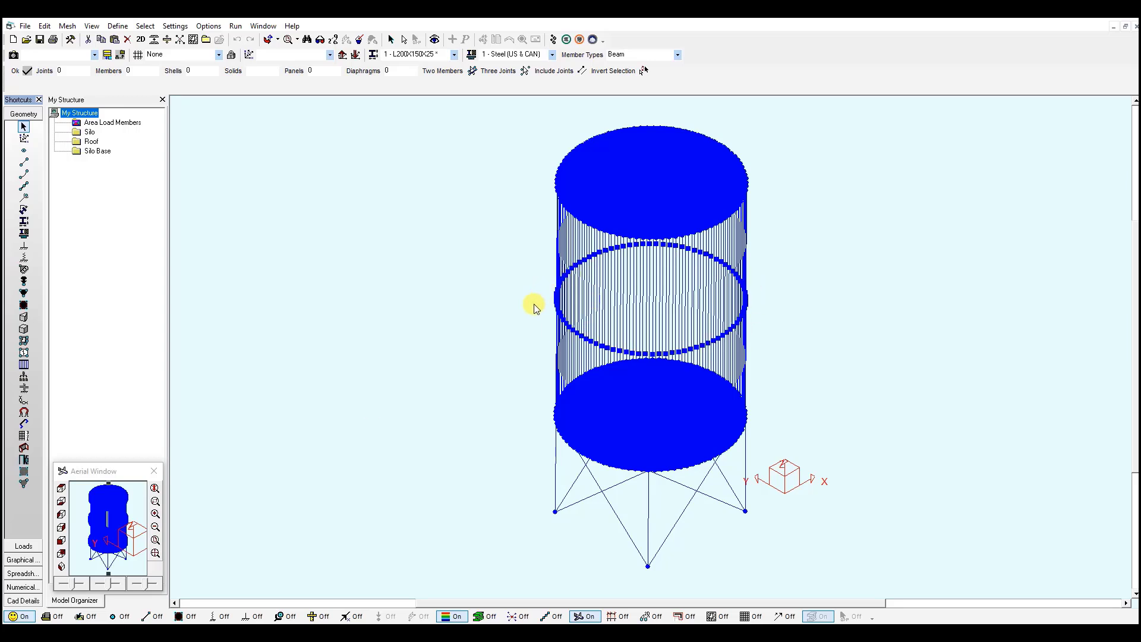
mouse_move(24, 547)
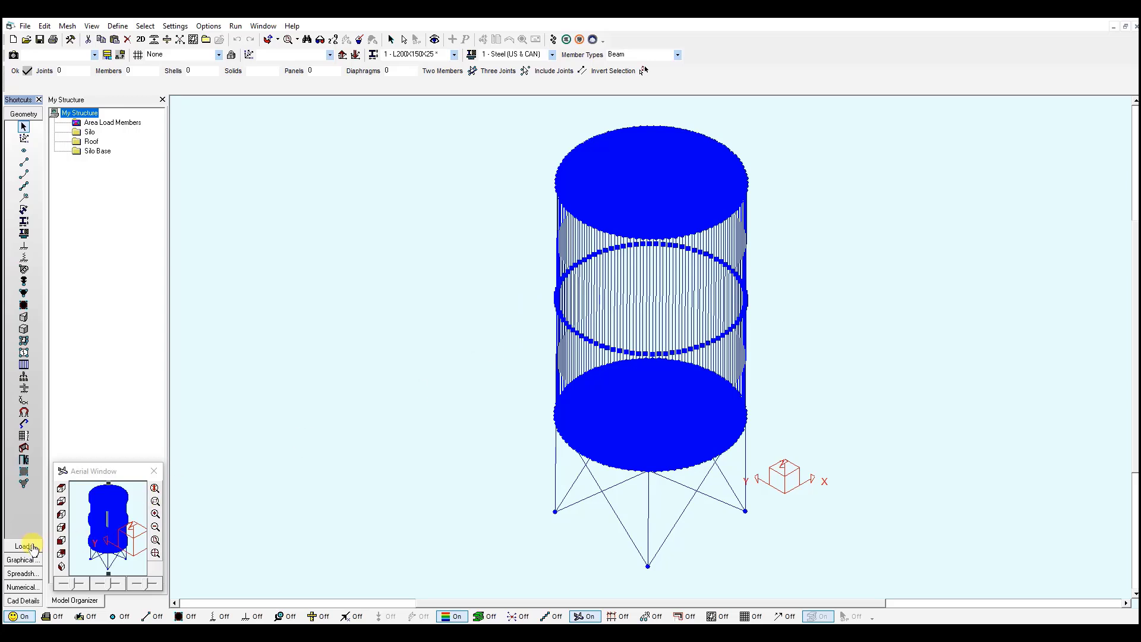
- Show the silo's area pressure loads and set their orientation to Local z
click(24, 547)
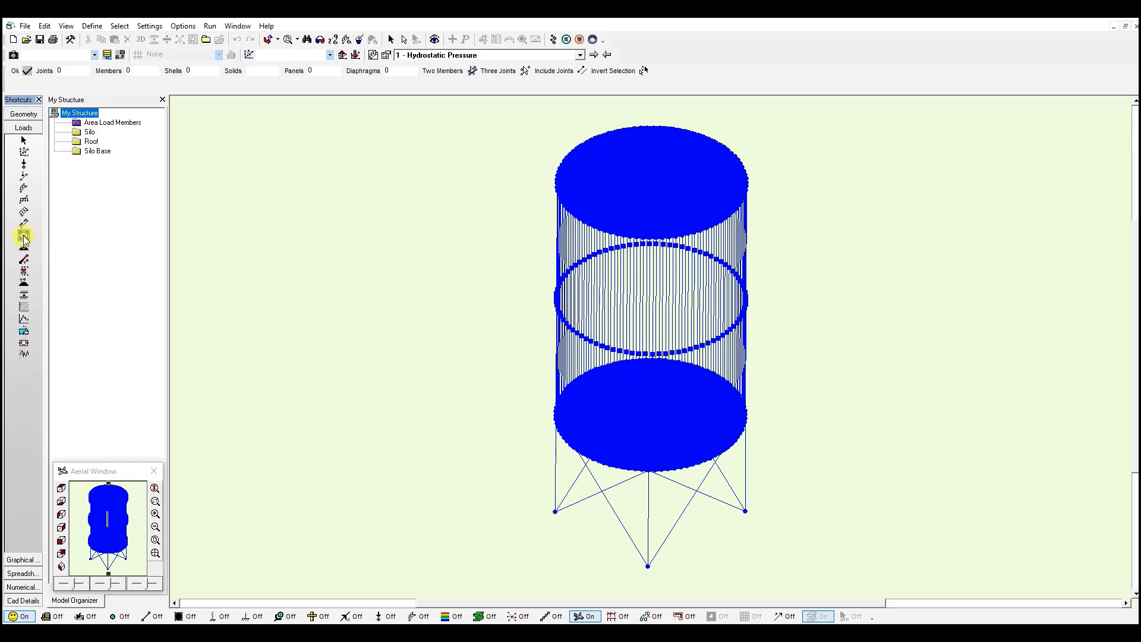
click(24, 235)
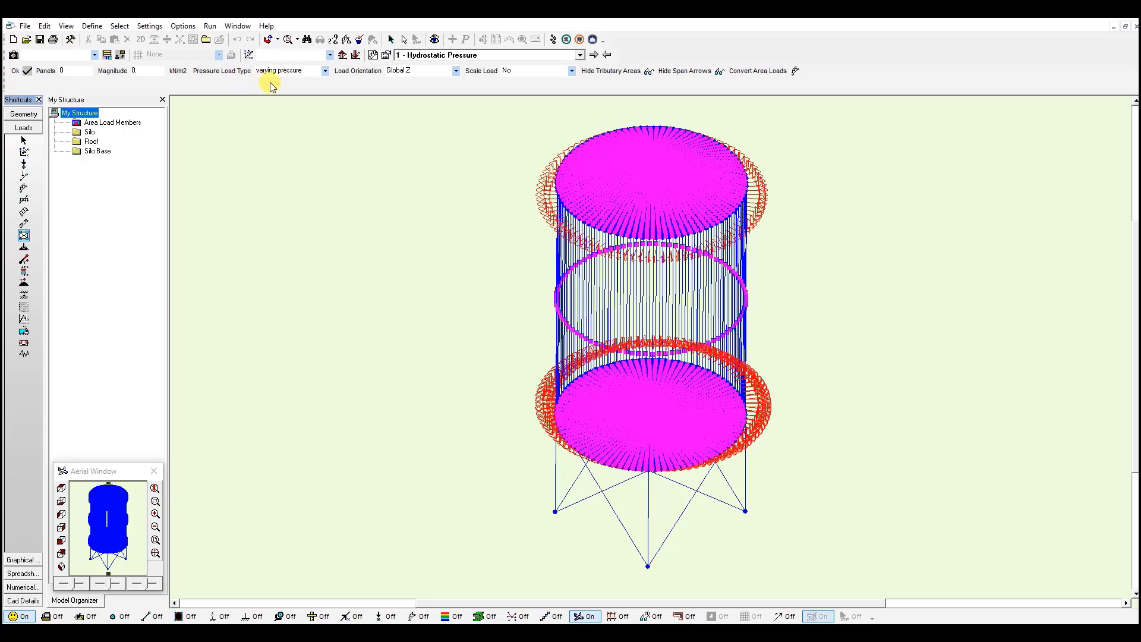
mouse_move(524, 170)
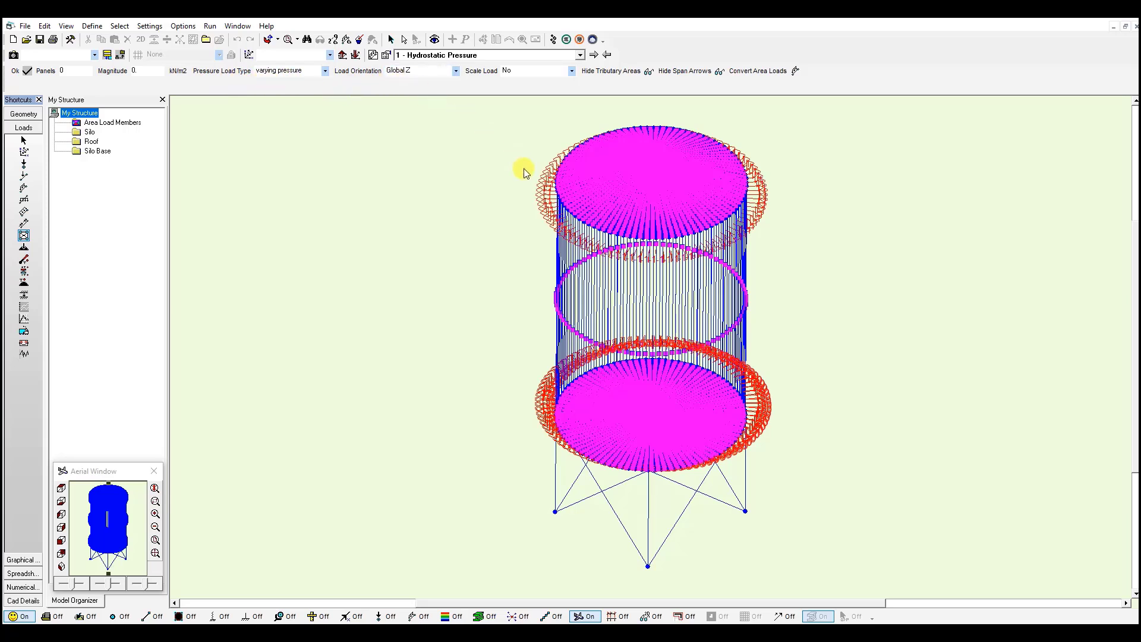
mouse_move(647, 150)
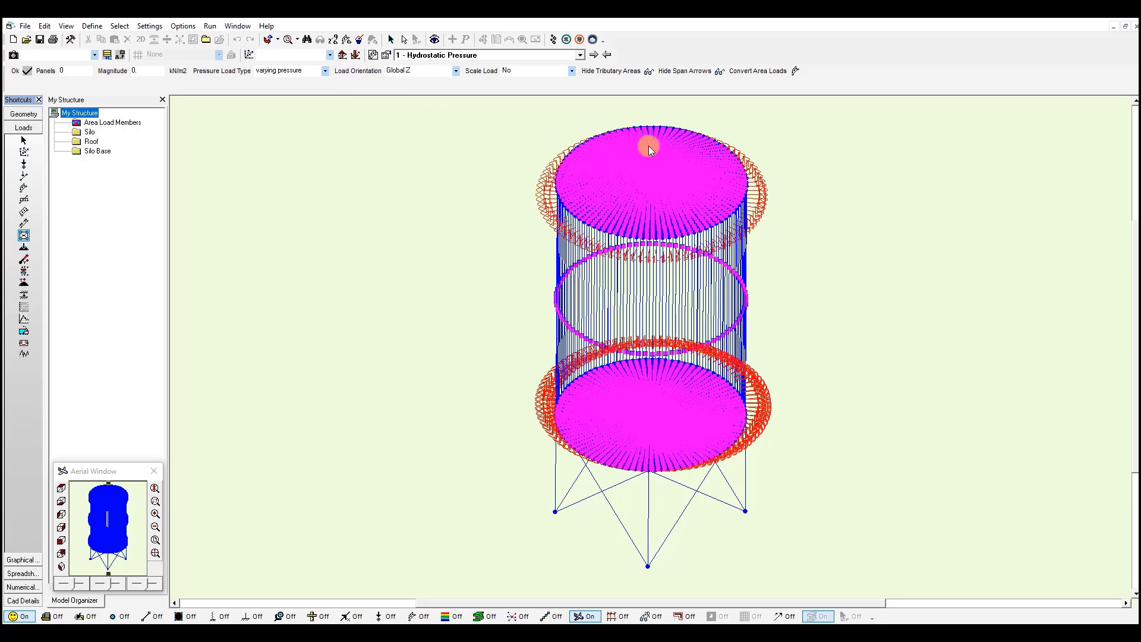
click(455, 70)
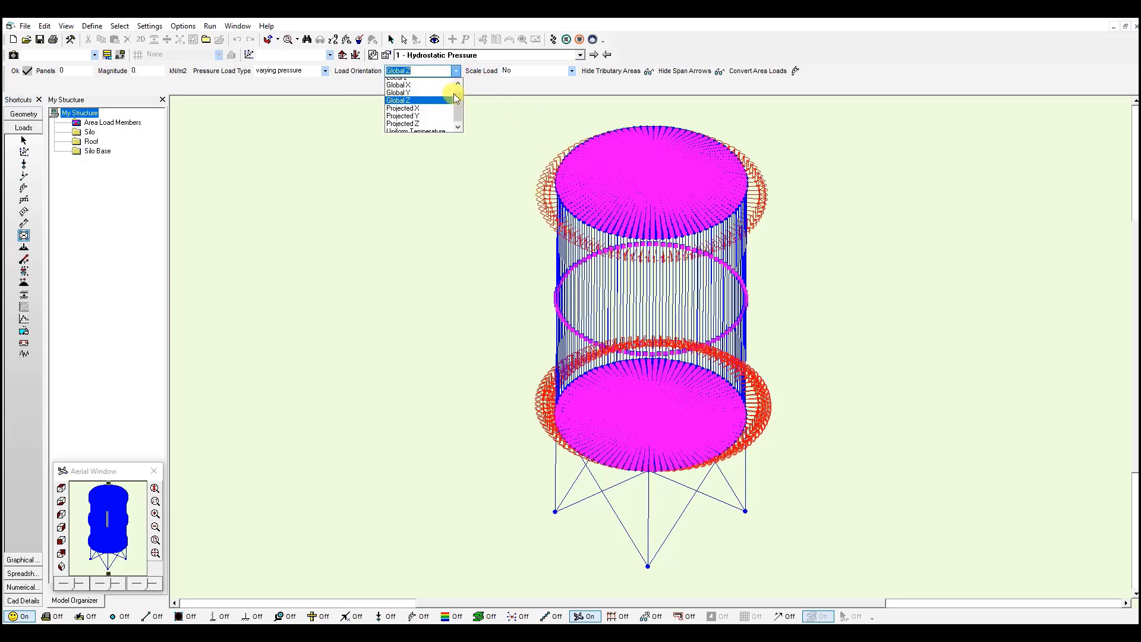
click(404, 79)
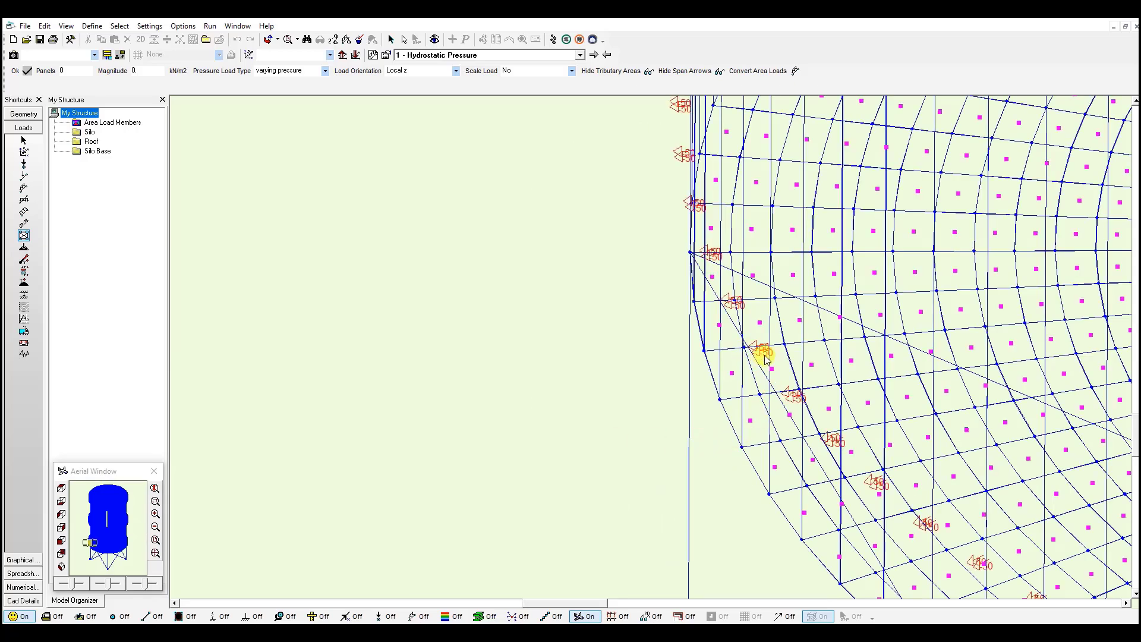
mouse_move(768, 491)
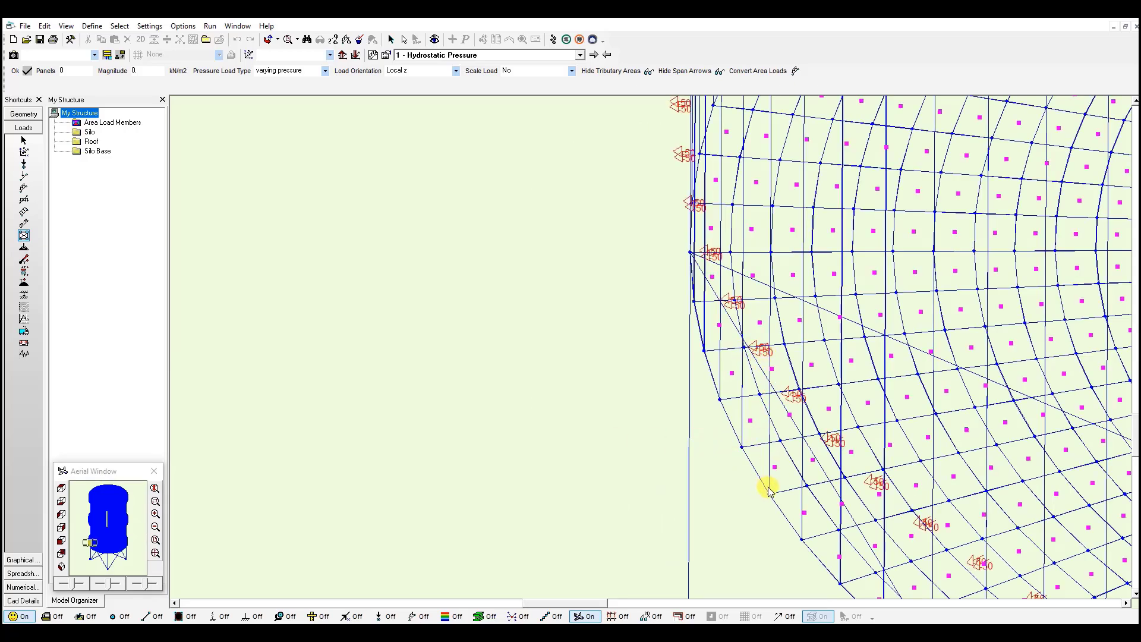
mouse_move(750, 433)
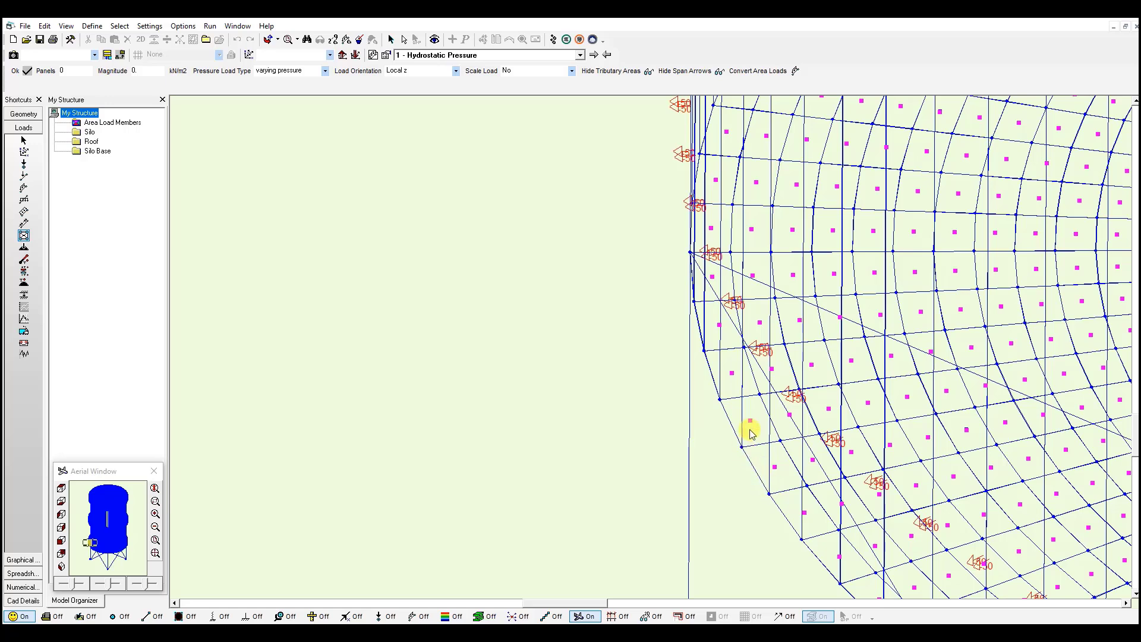
mouse_move(765, 357)
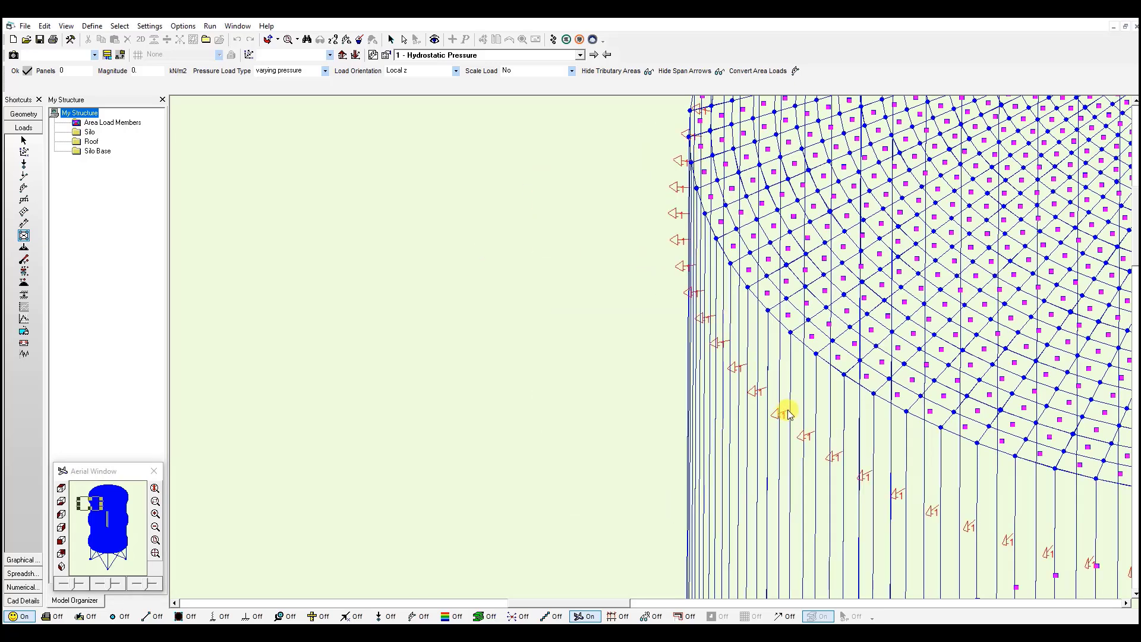
mouse_move(780, 479)
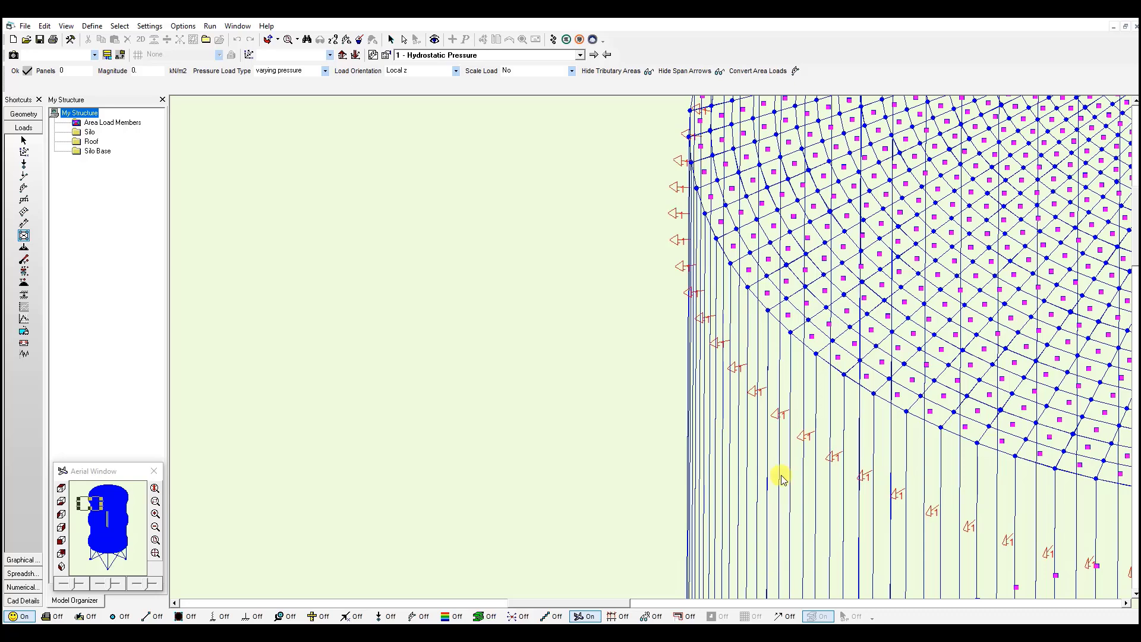
mouse_move(786, 415)
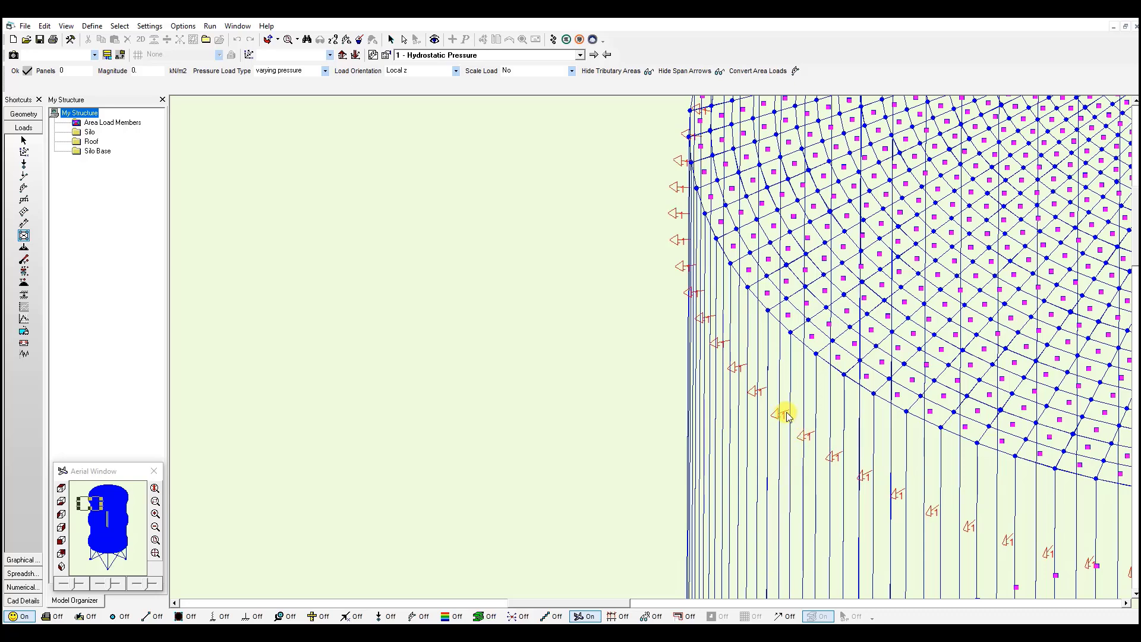
mouse_move(757, 350)
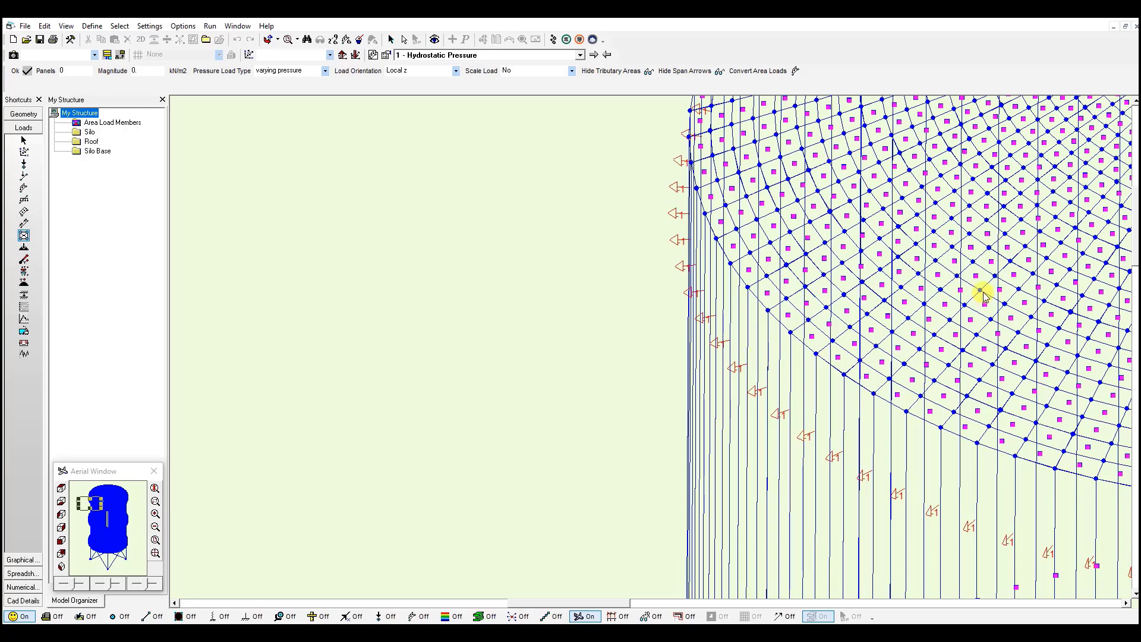
mouse_move(807, 283)
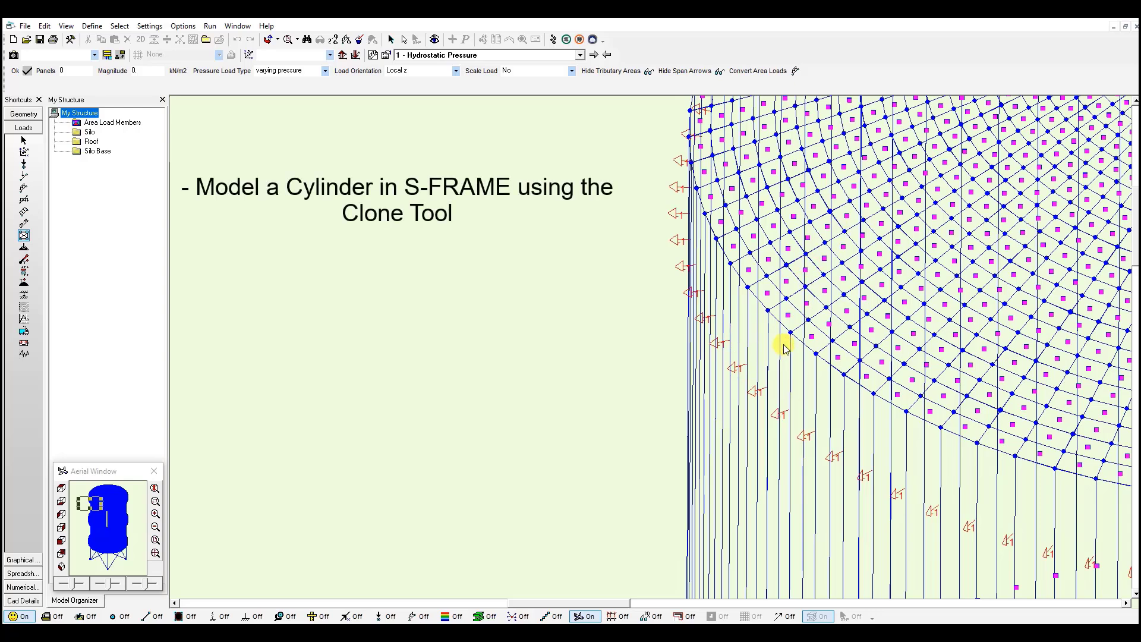
mouse_move(622, 337)
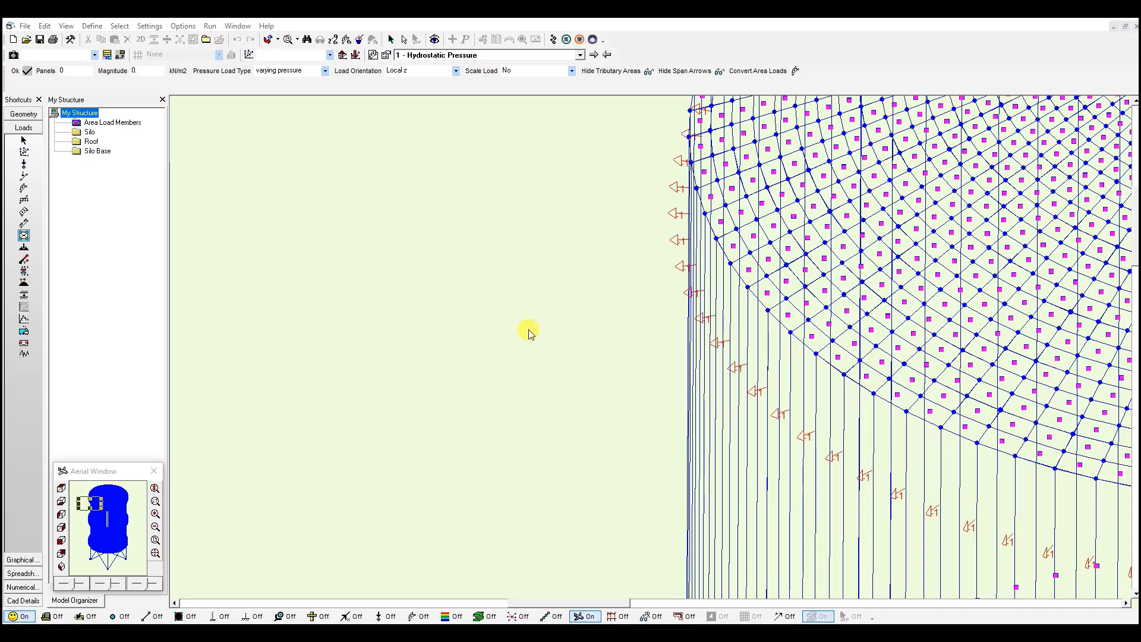
mouse_move(702, 319)
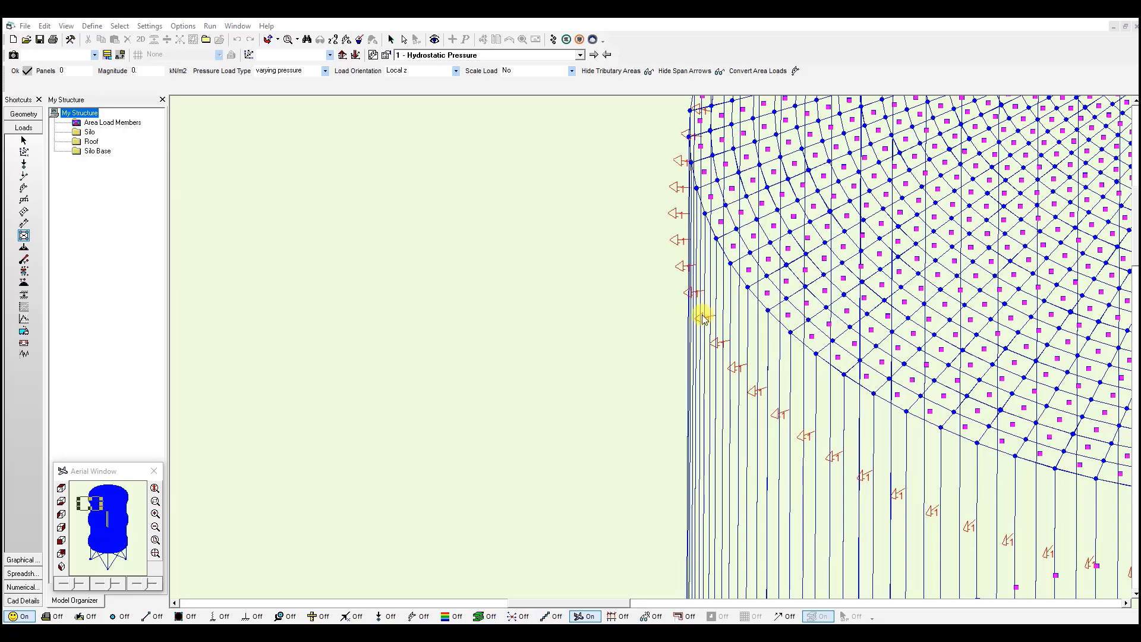
mouse_move(547, 390)
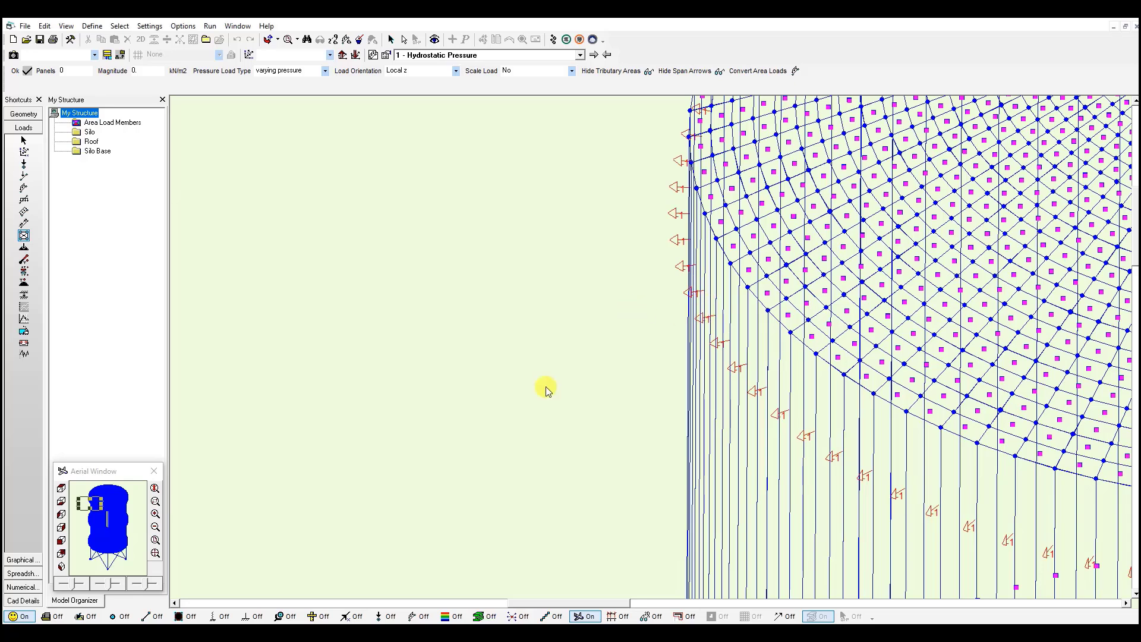
mouse_move(481, 373)
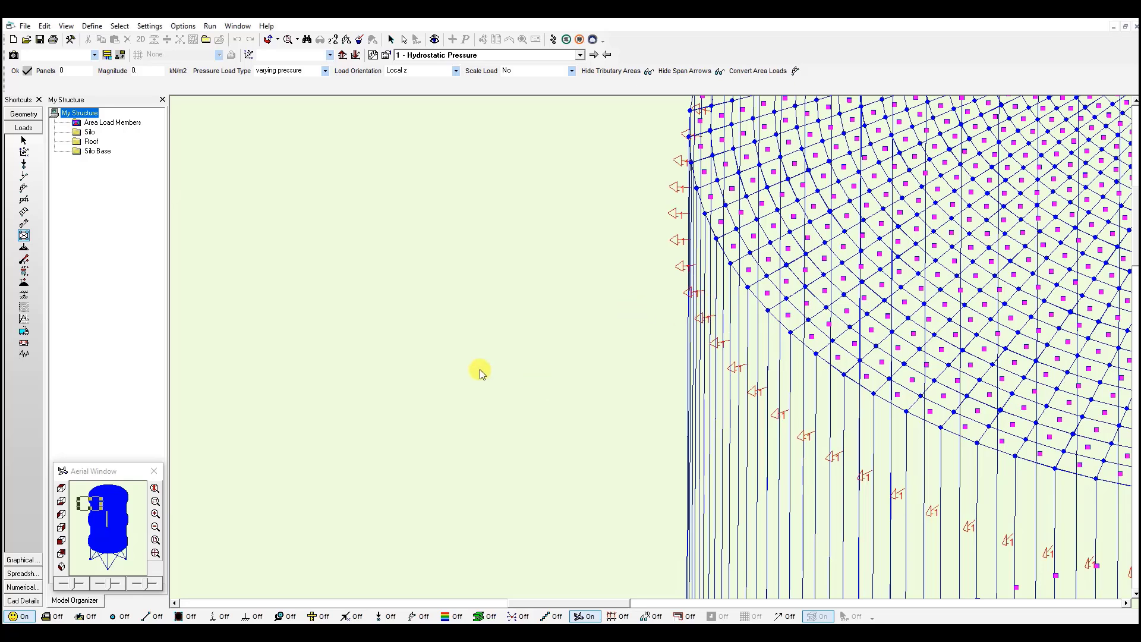
mouse_move(429, 333)
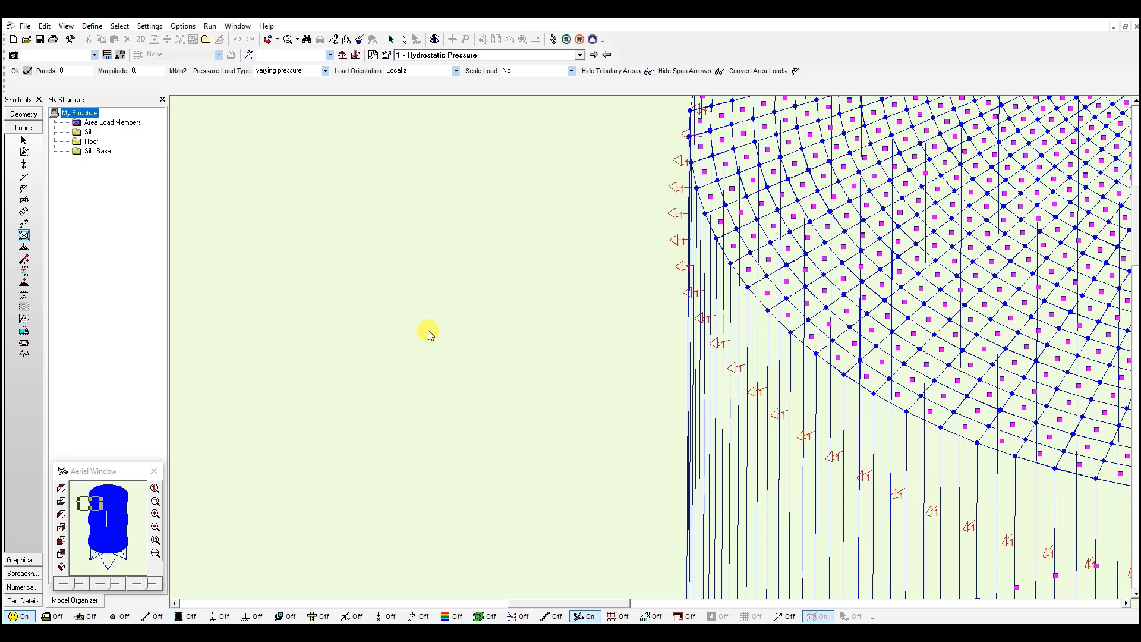
mouse_move(306, 223)
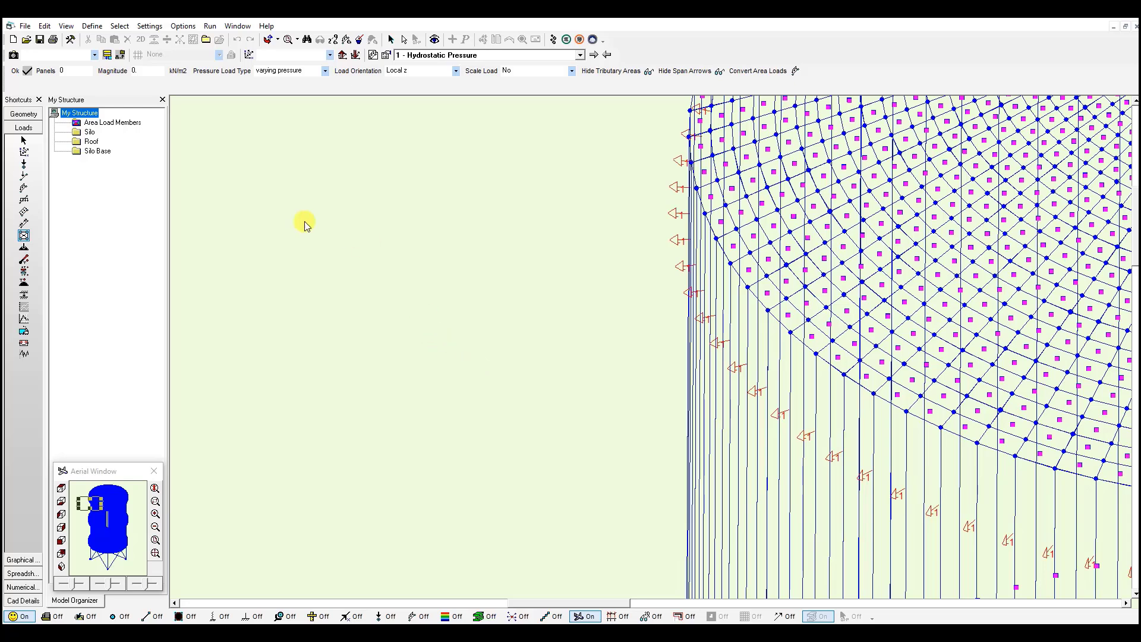
- Switch to the Select tool to pick the whole silo structure
click(24, 114)
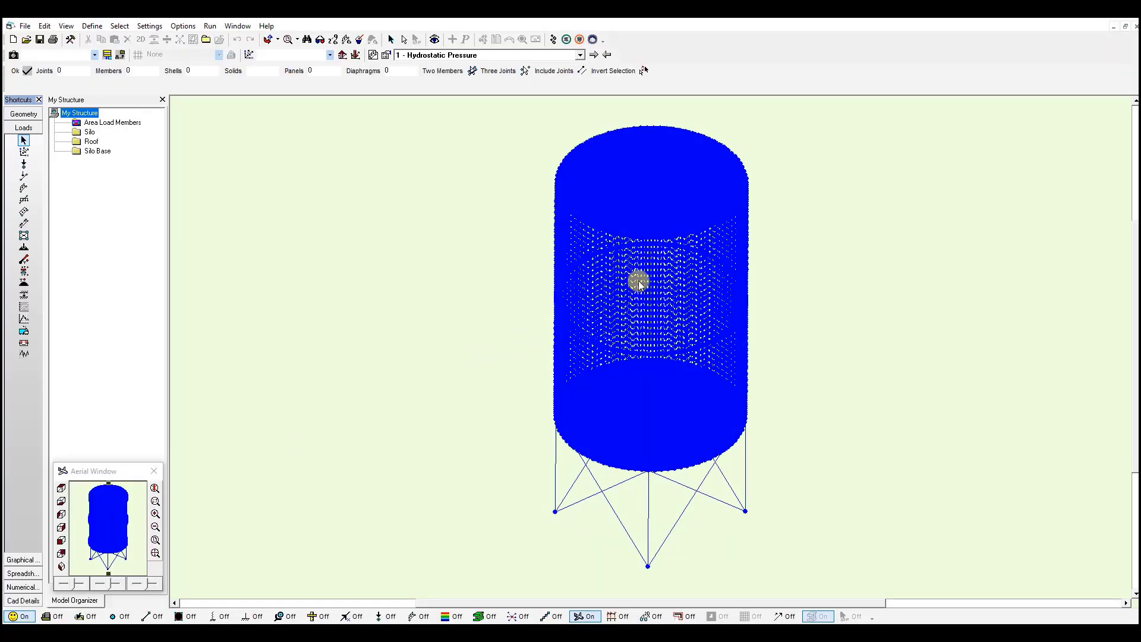
mouse_move(309, 298)
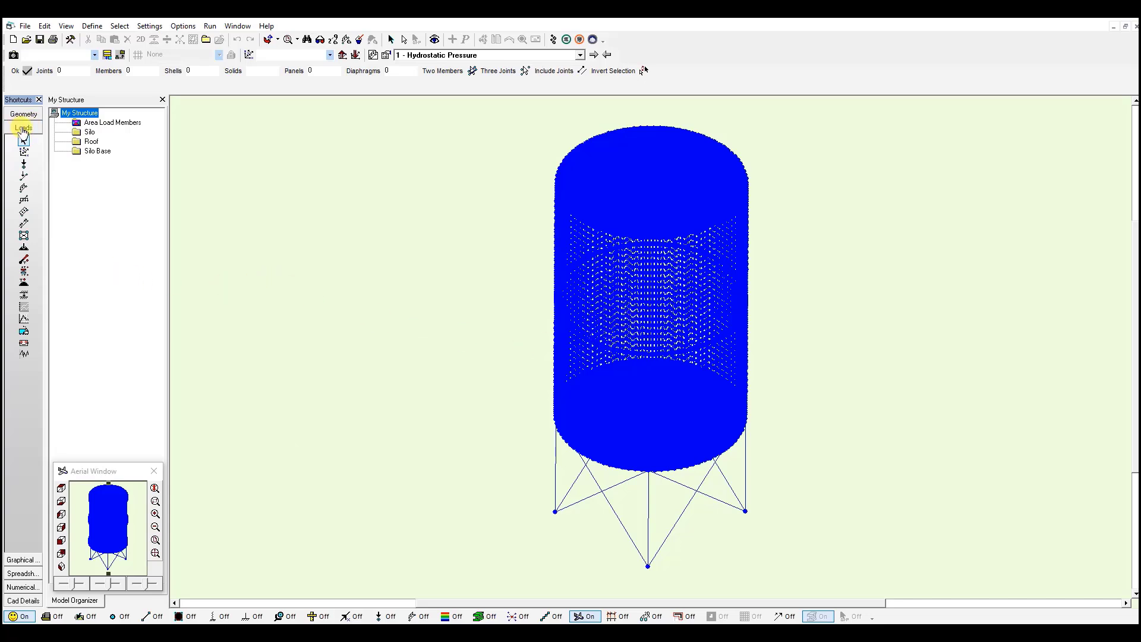
mouse_move(493, 289)
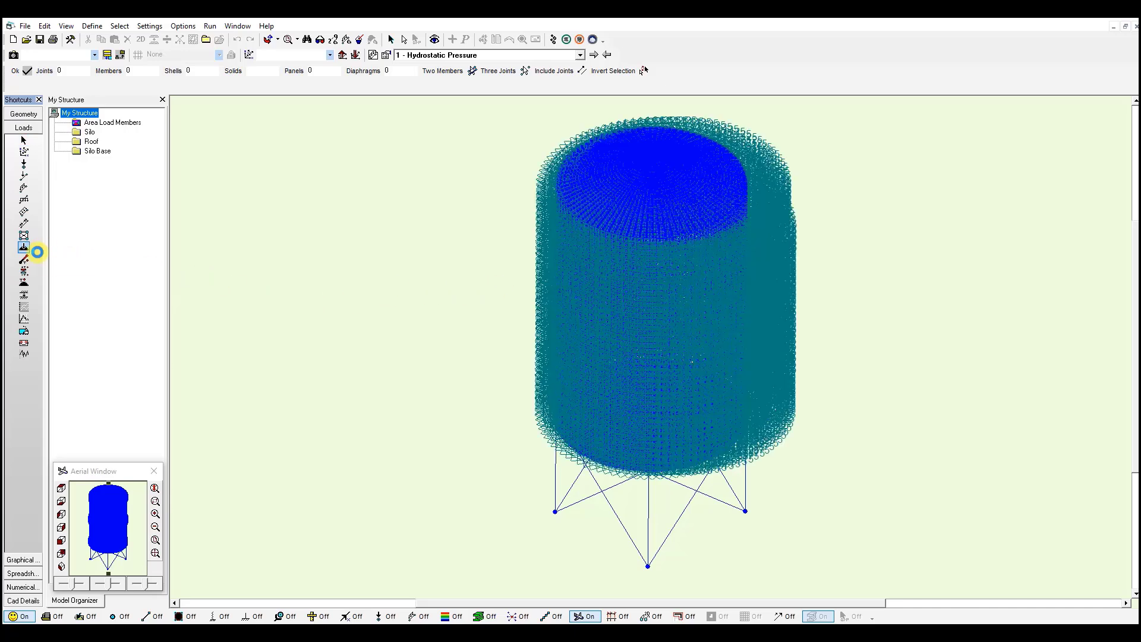
click(24, 247)
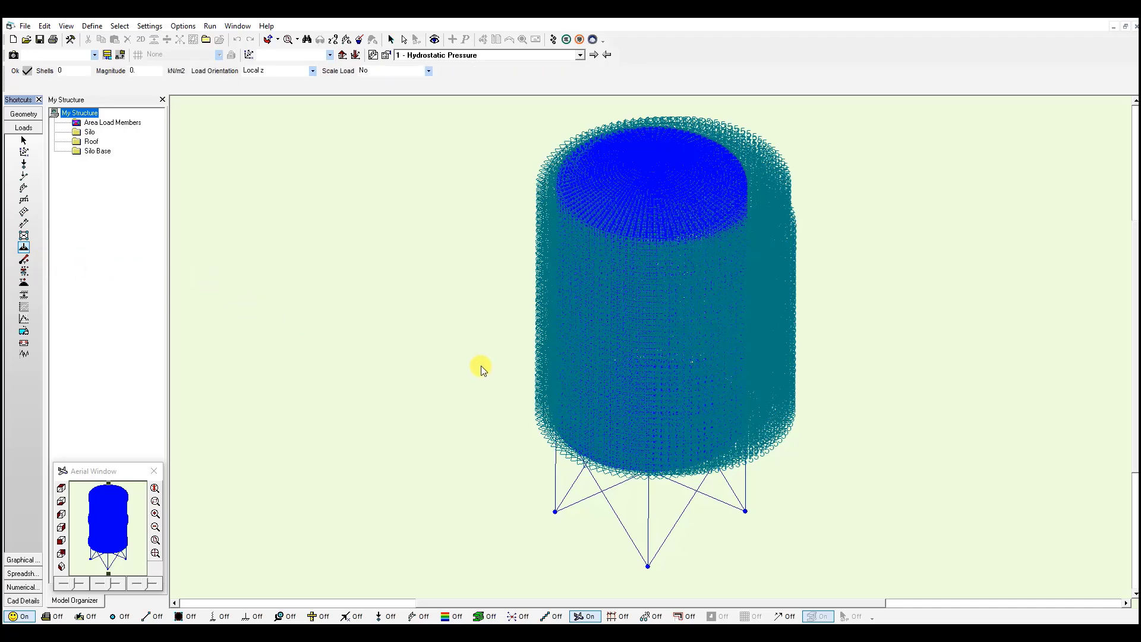
mouse_move(464, 453)
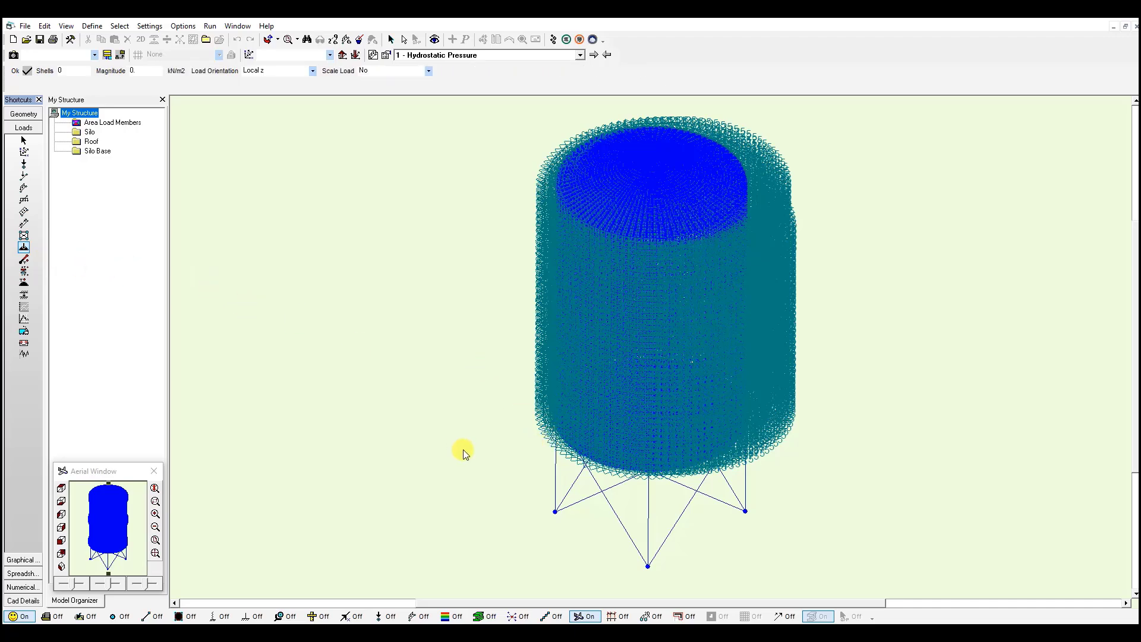
mouse_move(325, 501)
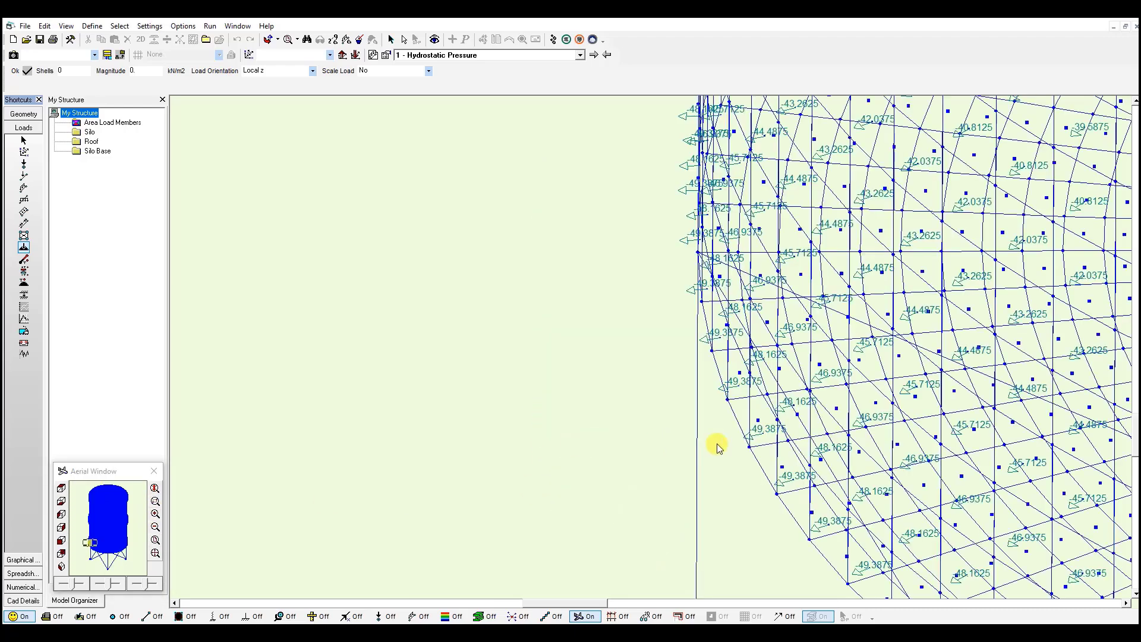
mouse_move(763, 438)
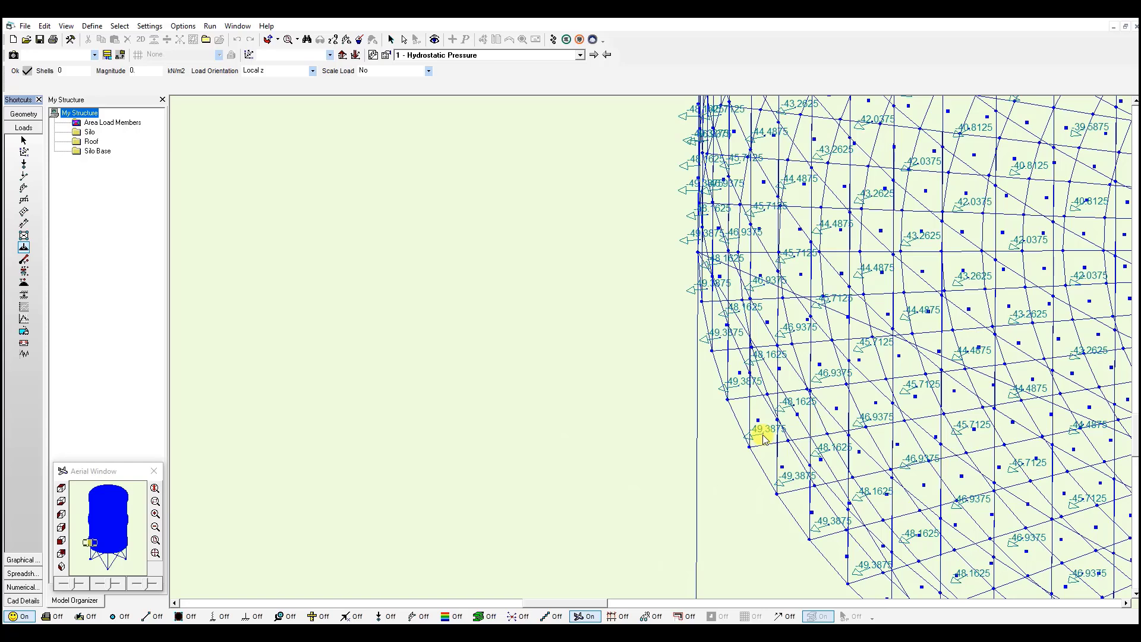
mouse_move(278, 444)
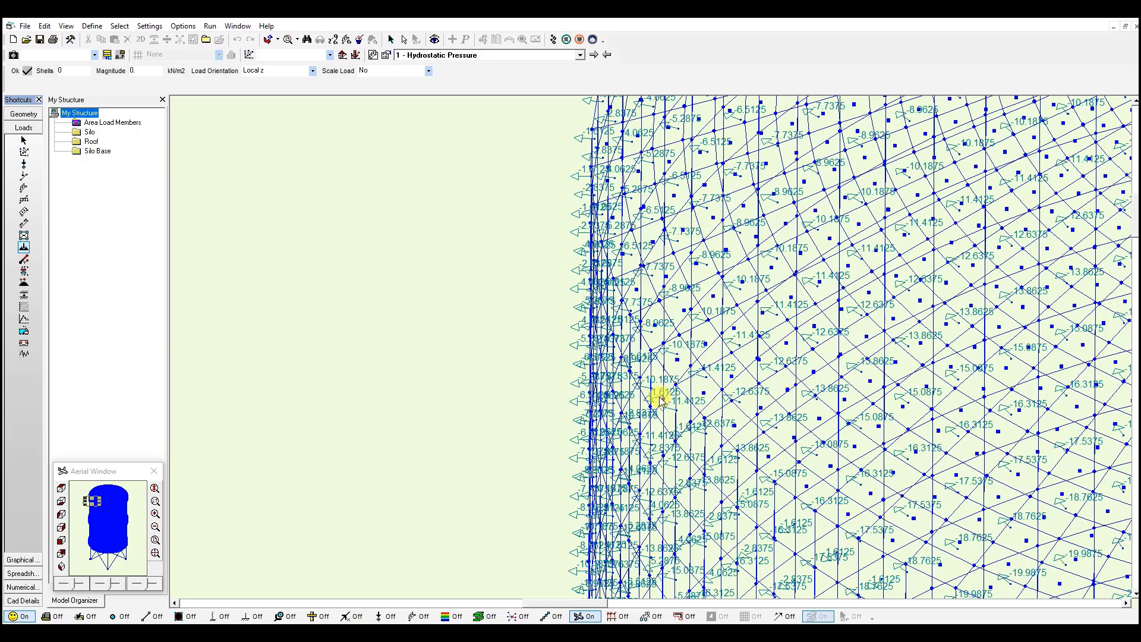
mouse_move(771, 473)
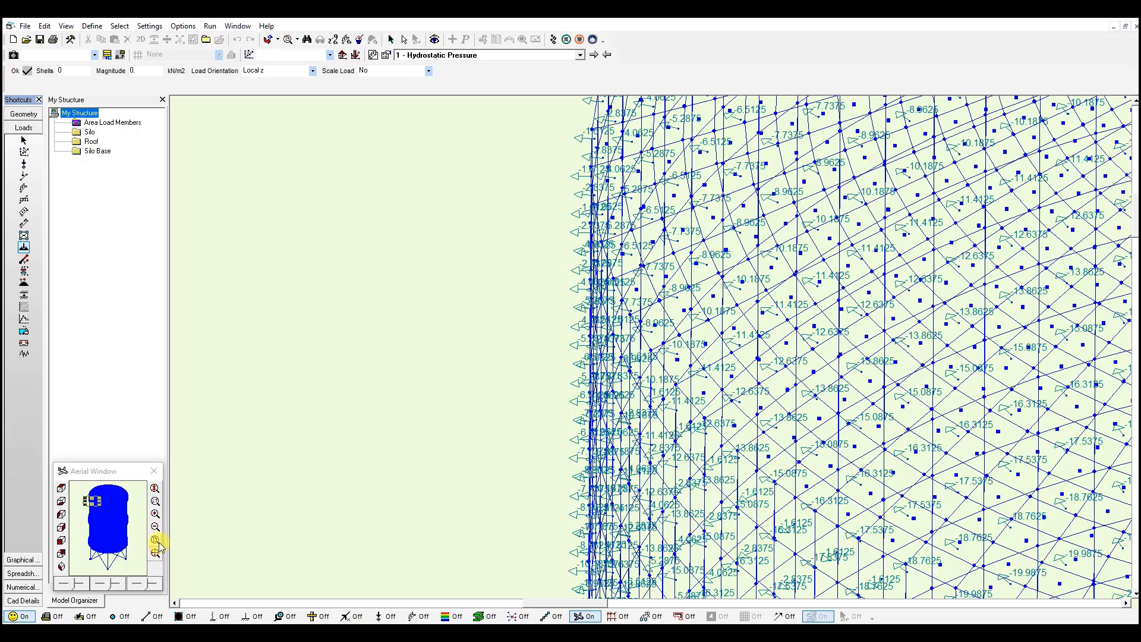
click(155, 540)
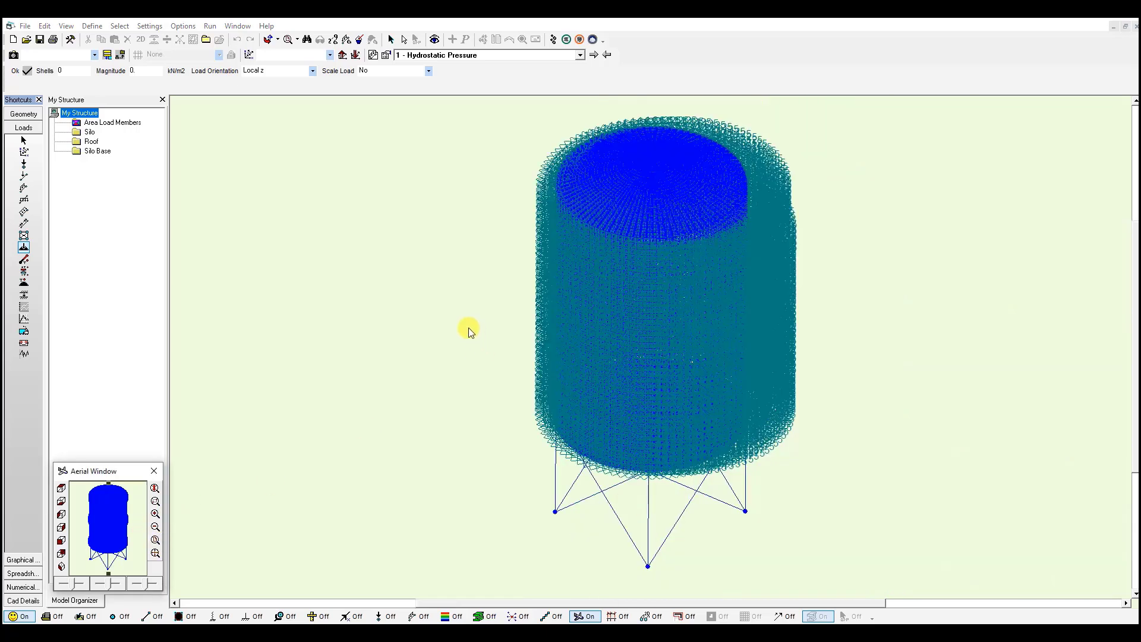